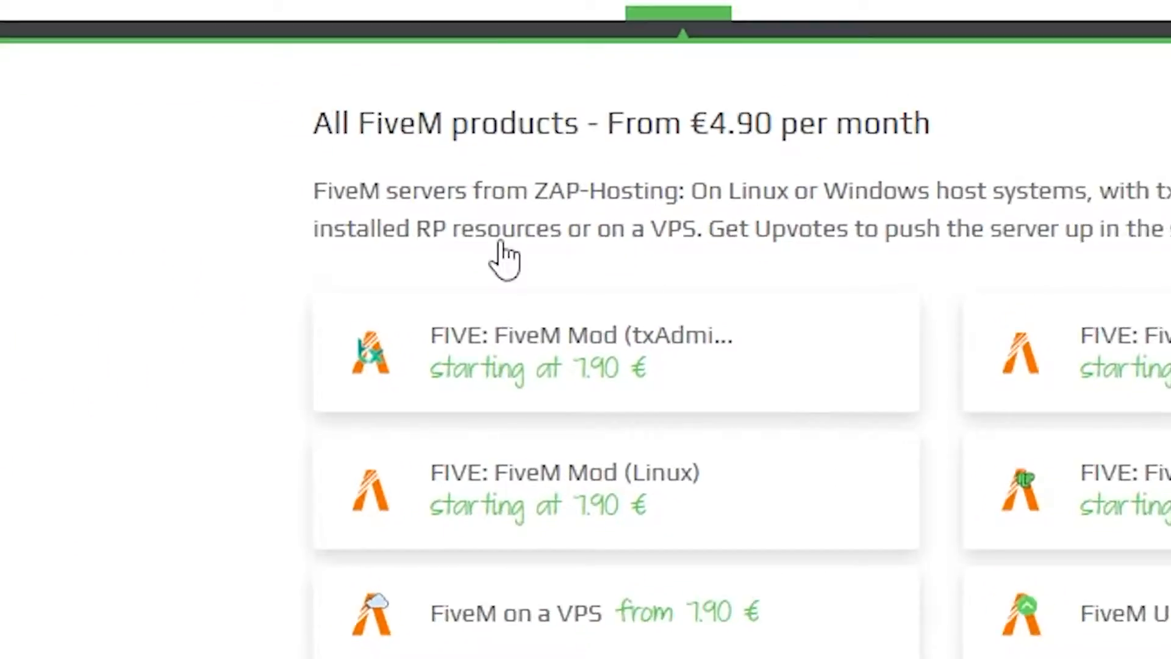
Start a monthly FiveM txAdmin server order from the 7.90 € product and scroll to checkout.
left_click(614, 351)
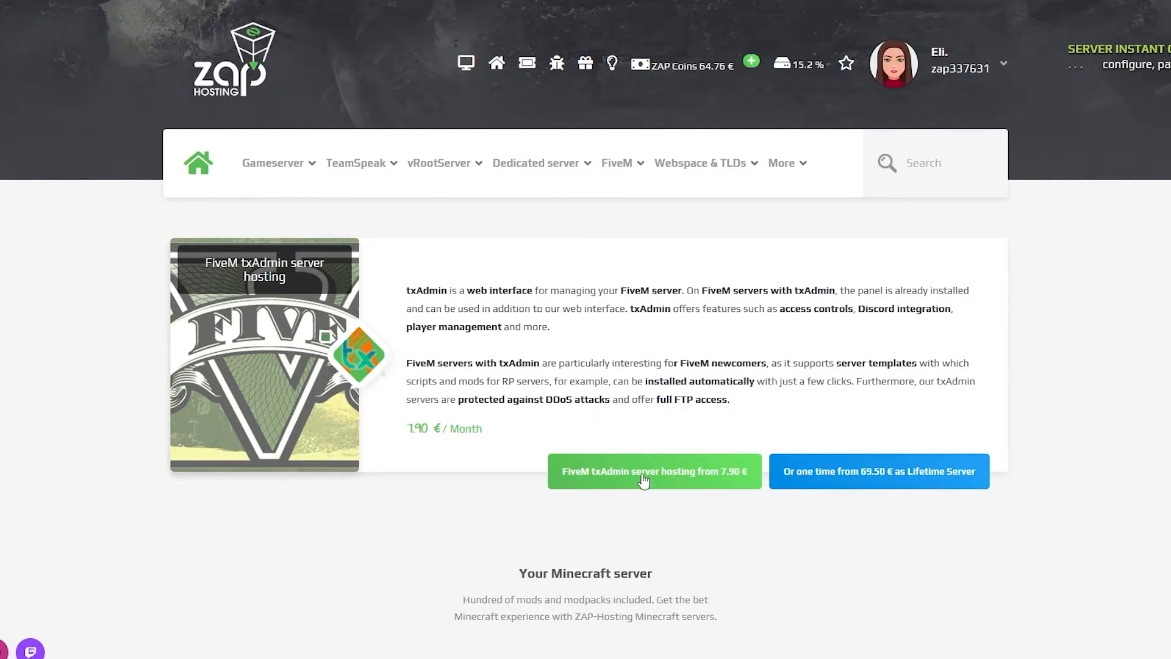
left_click(654, 471)
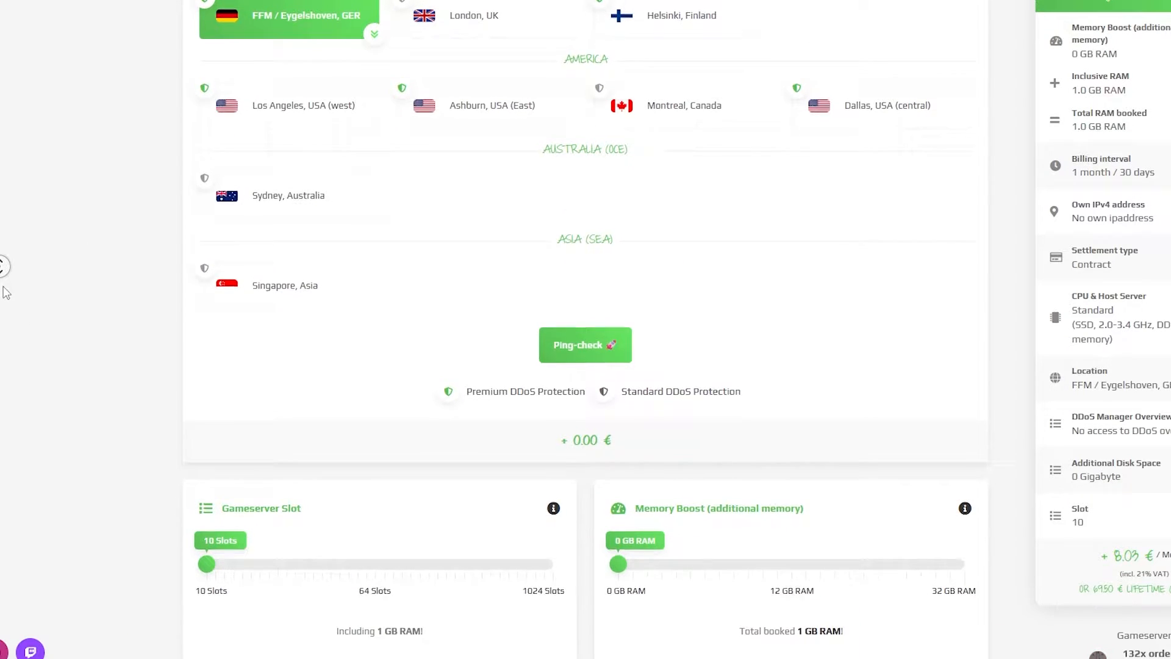
scroll("down", 3)
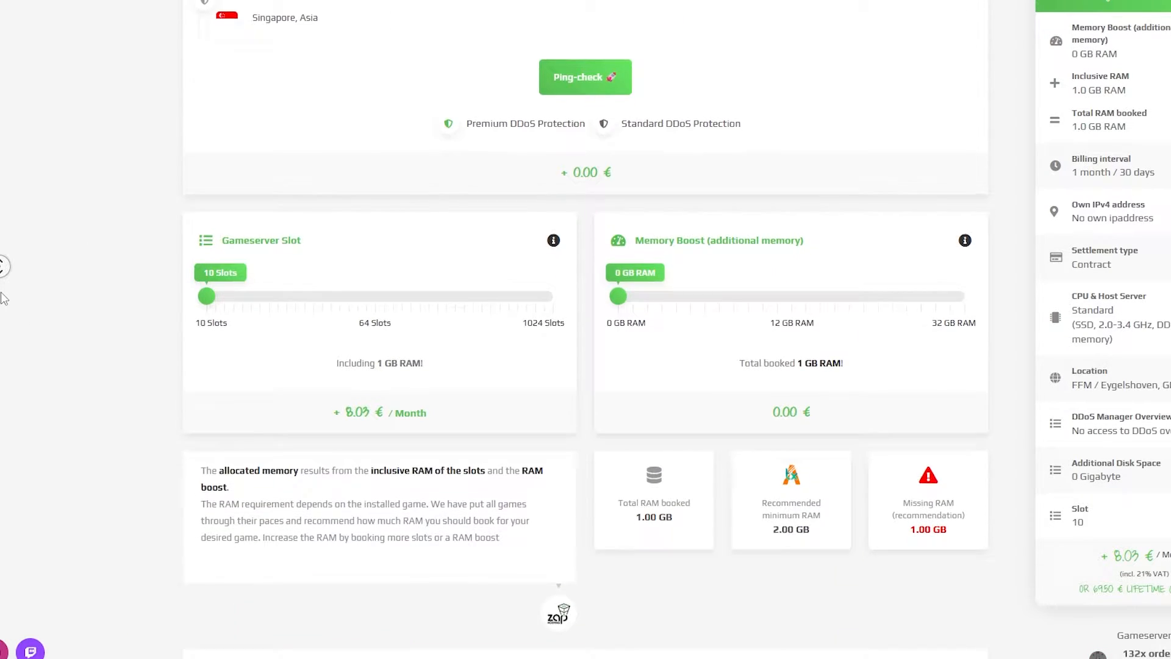
scroll("down", 3)
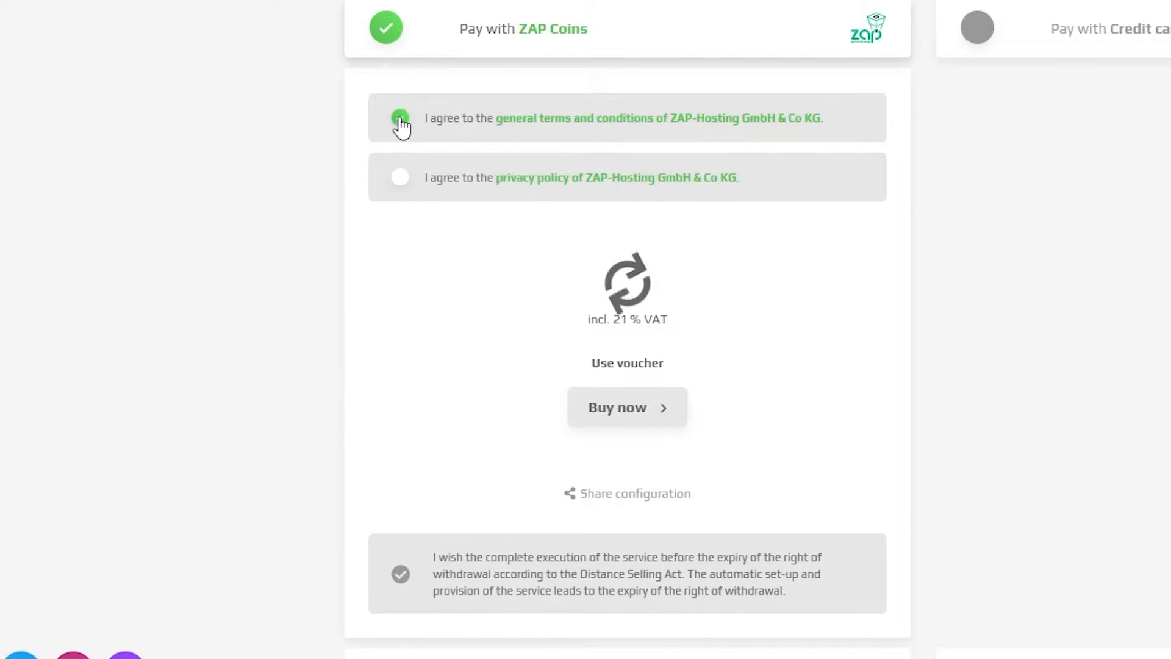
Agree to the privacy policy and redeem the REDM-TXADMIN voucher before buying.
left_click(400, 177)
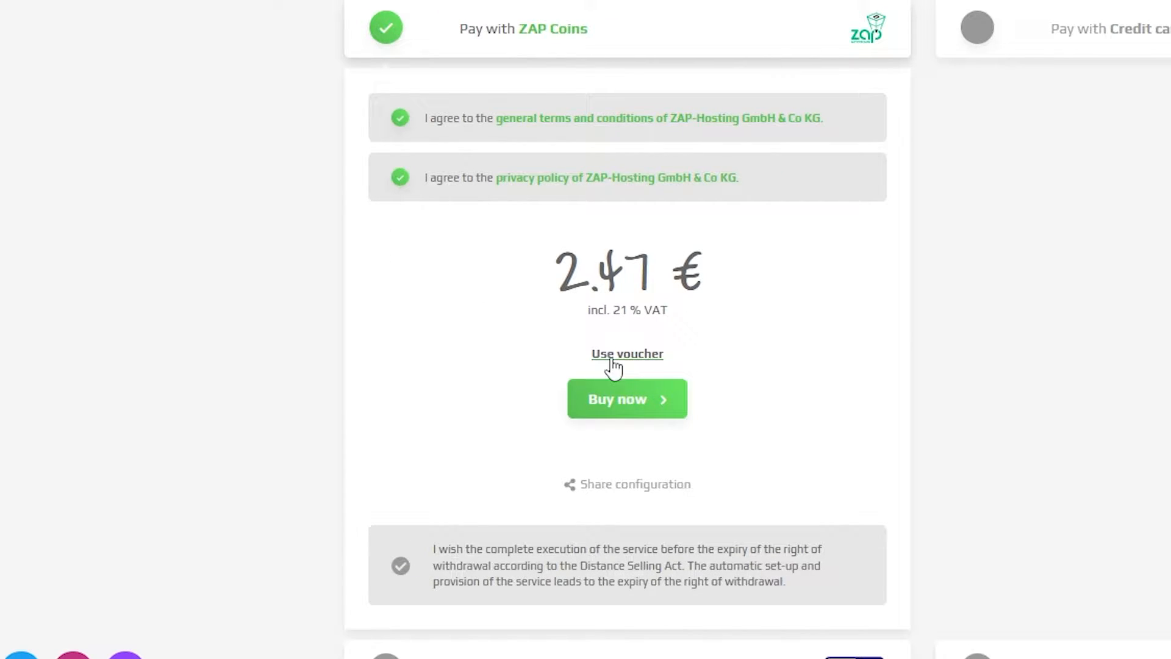
left_click(627, 353)
type("REDM-TXADMIN")
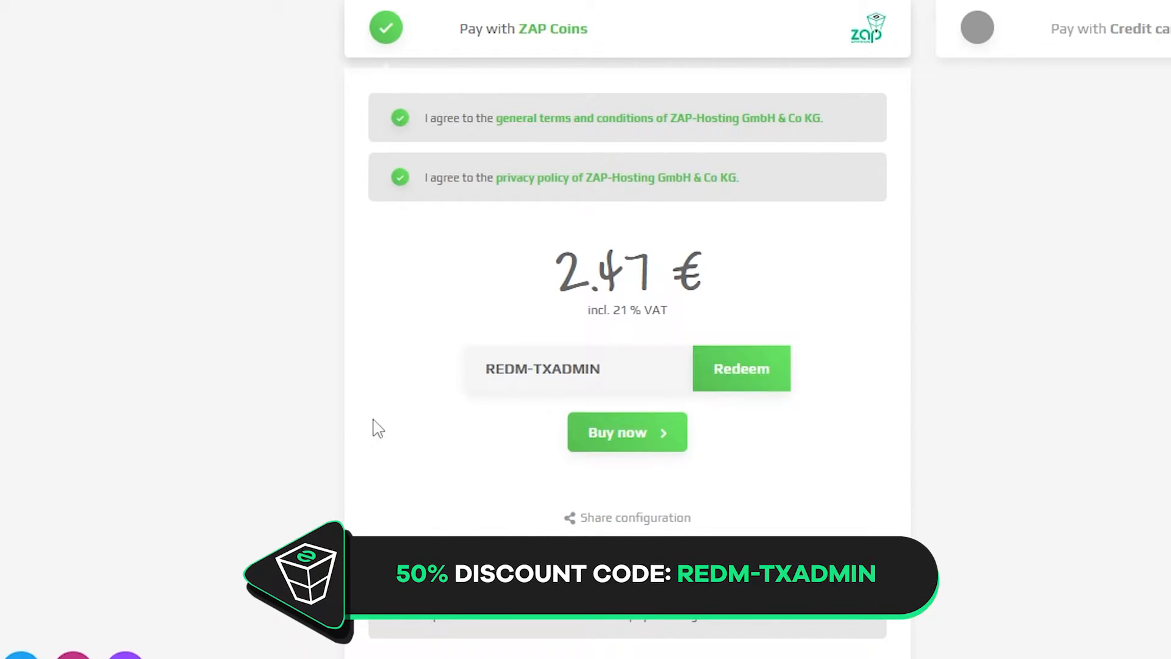
left_click(741, 367)
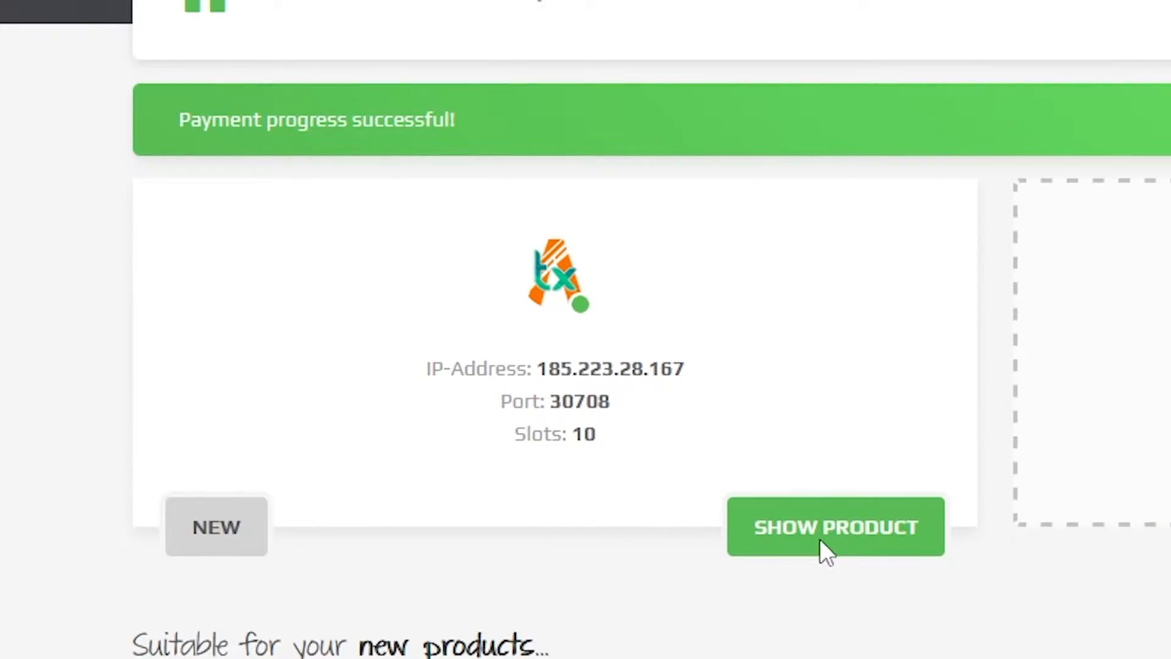
Open the purchased server's overview, follow the txAdmin Interface link and copy its username.
left_click(834, 527)
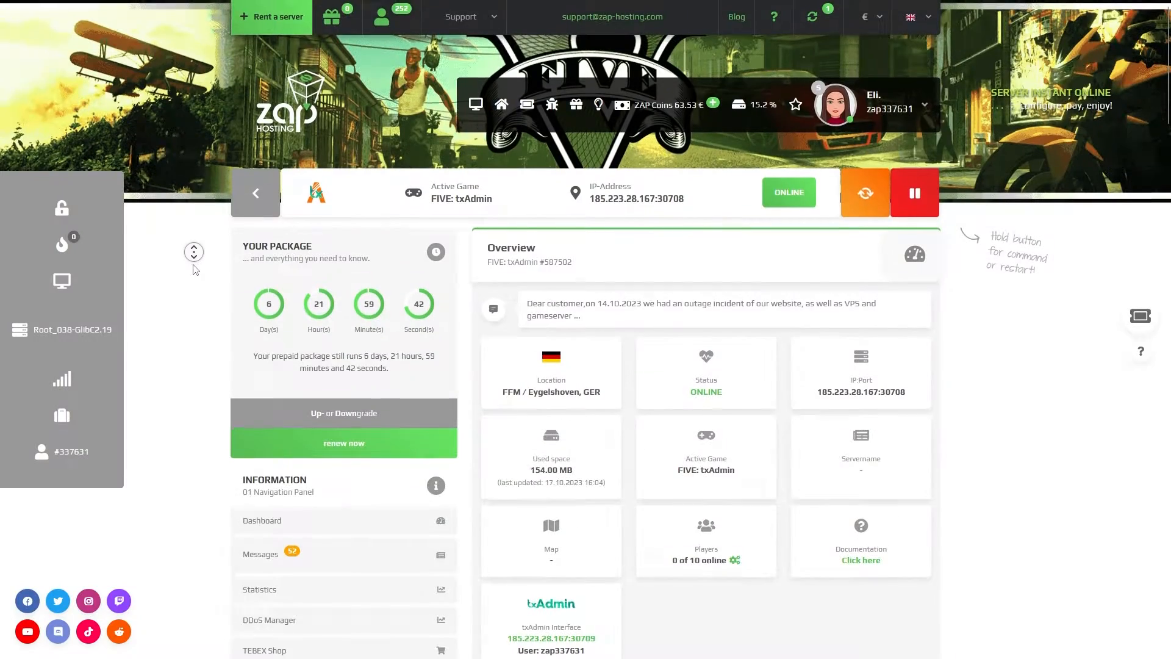
scroll("down", 3)
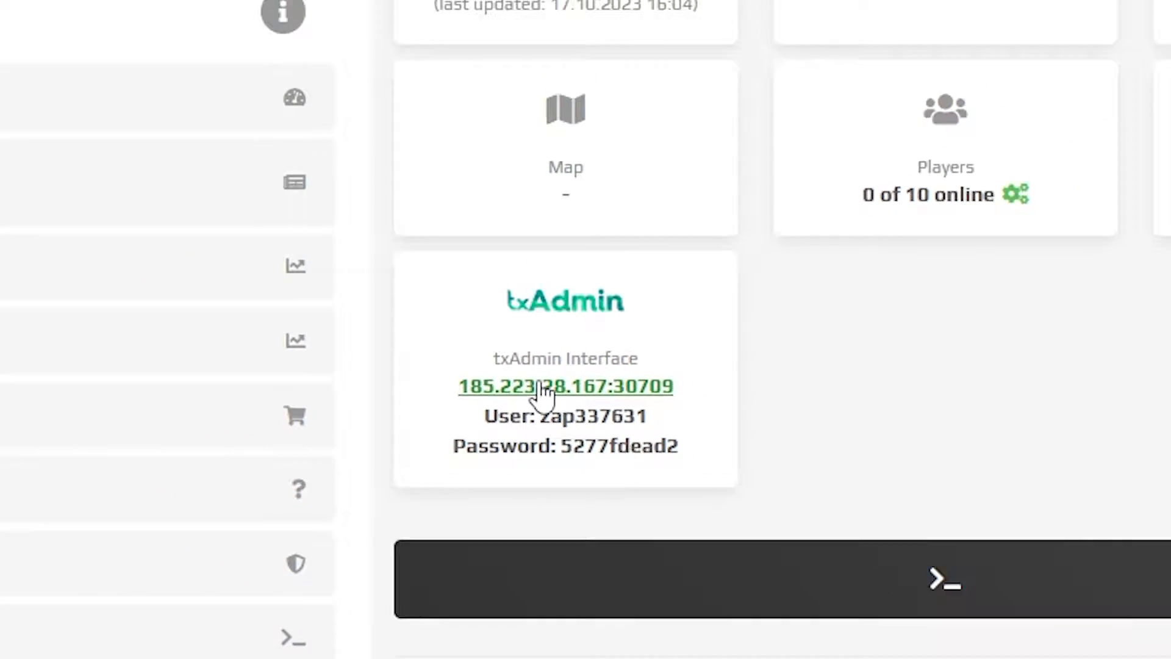
left_click(565, 387)
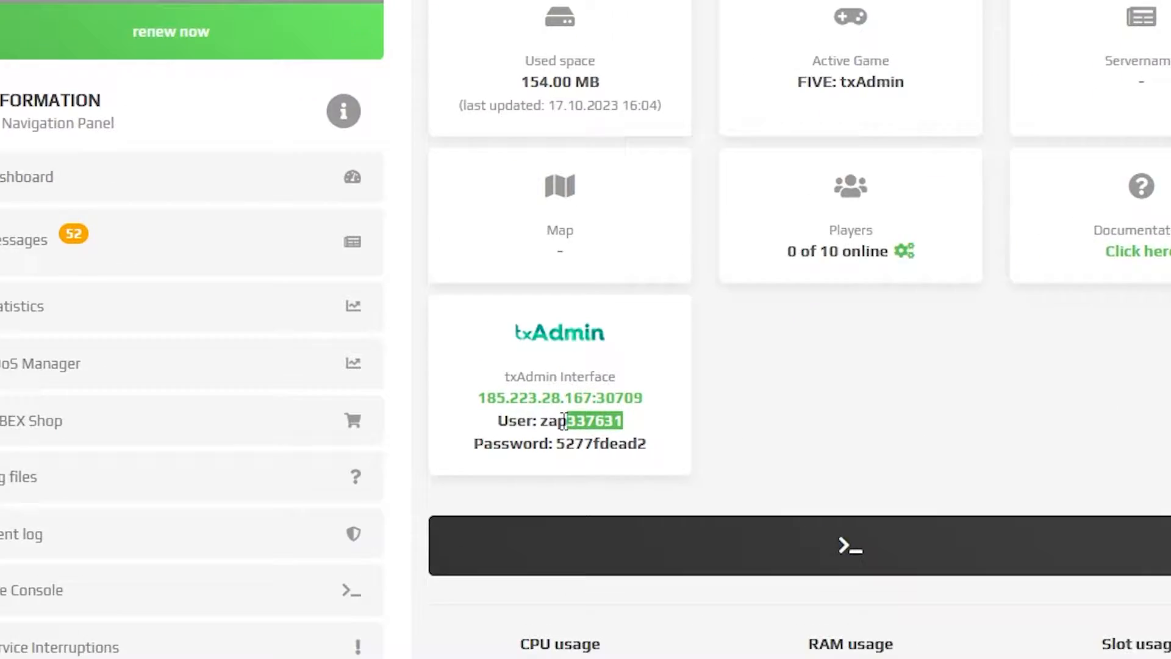
right_click(564, 421)
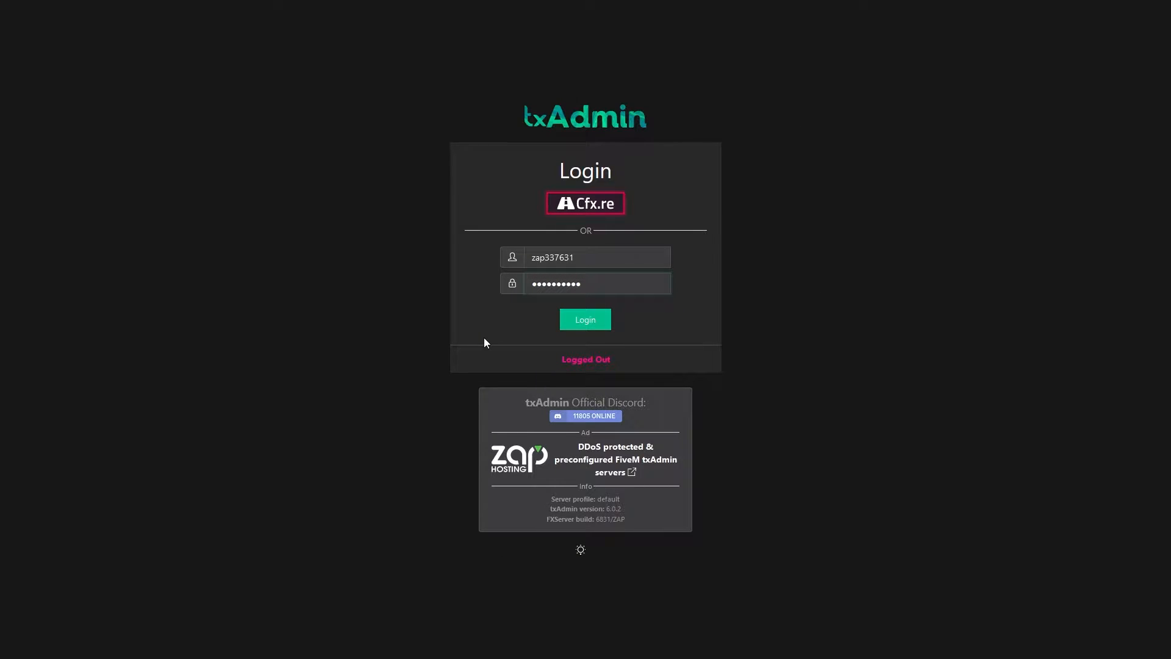
Log in to txAdmin and name the server 'li test' in the setup wizard.
left_click(584, 318)
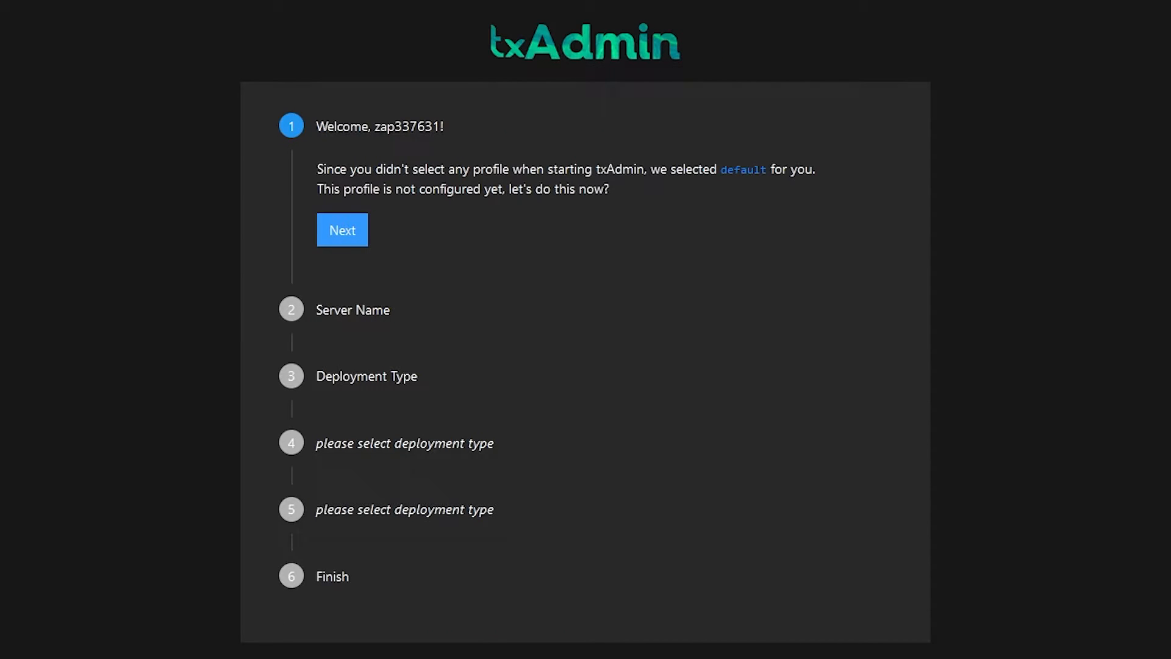
mouse_move(341, 229)
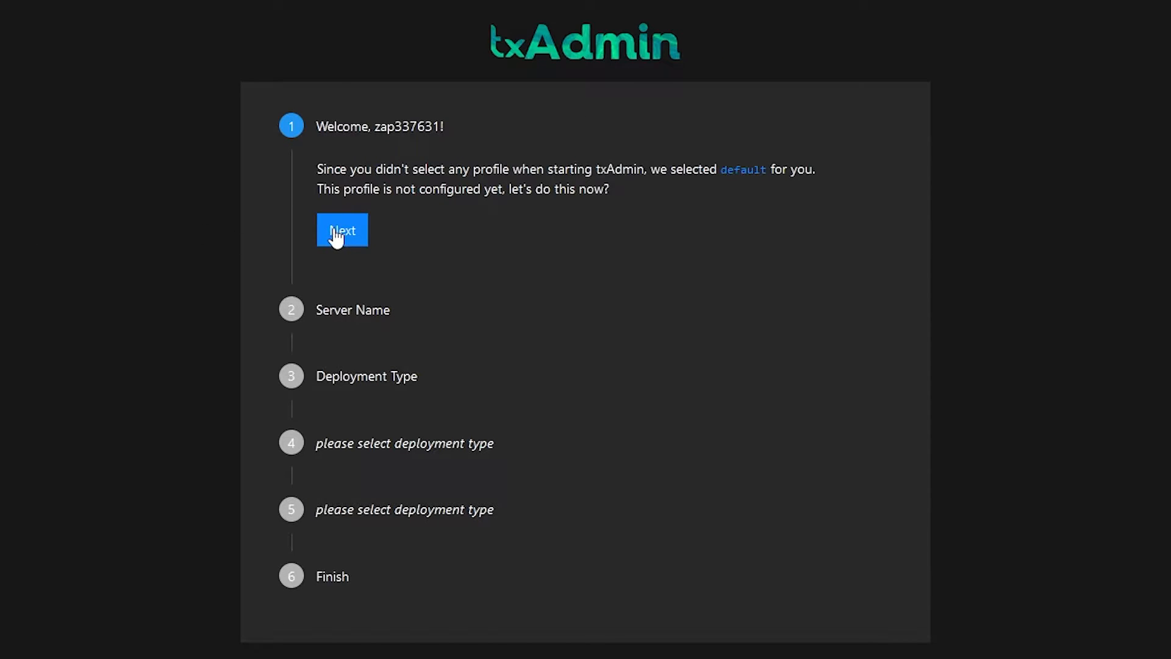
left_click(341, 231)
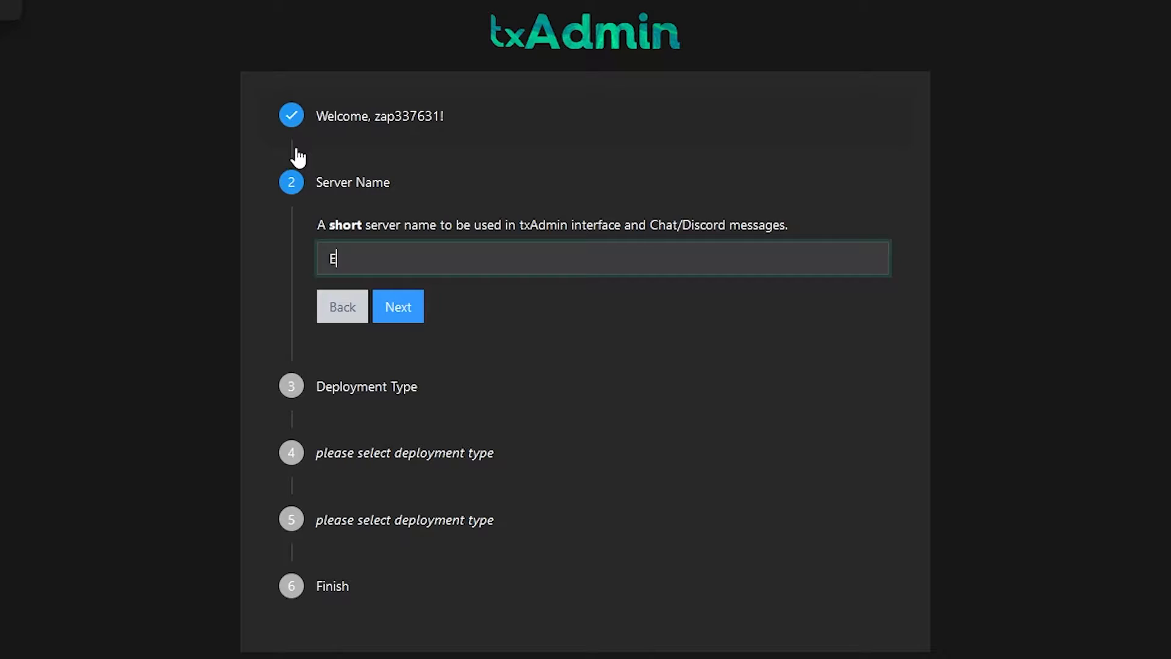
type("li test ZAP-H")
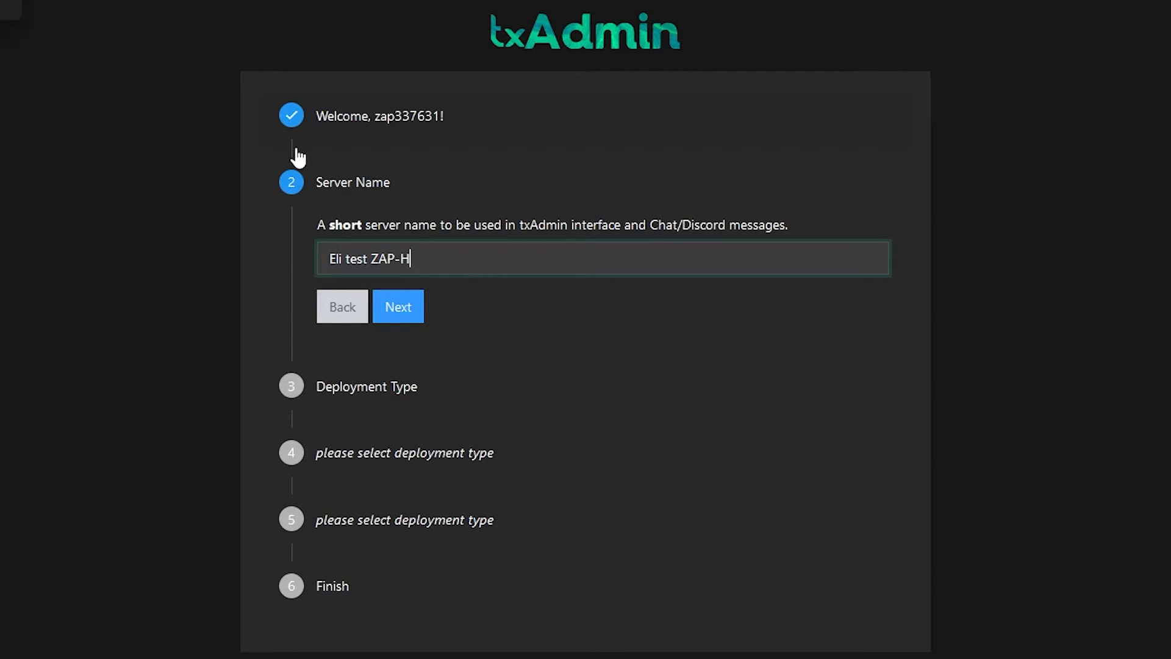
left_click(397, 306)
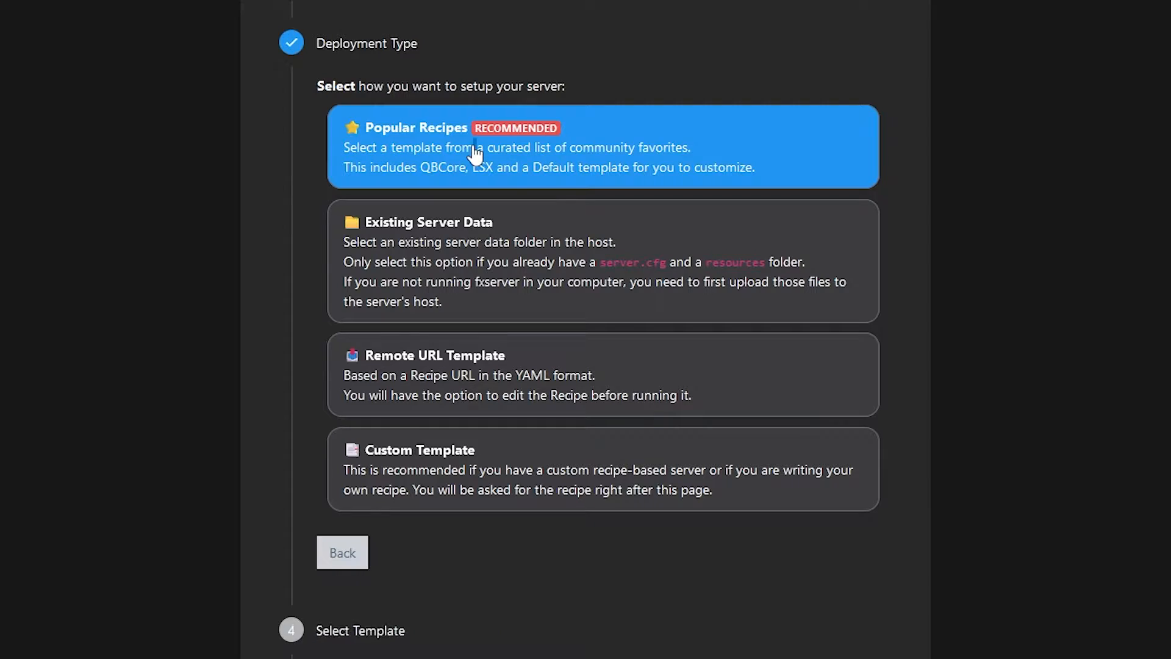
Choose deployment from Popular Recipes and select the VORP Core template.
left_click(602, 145)
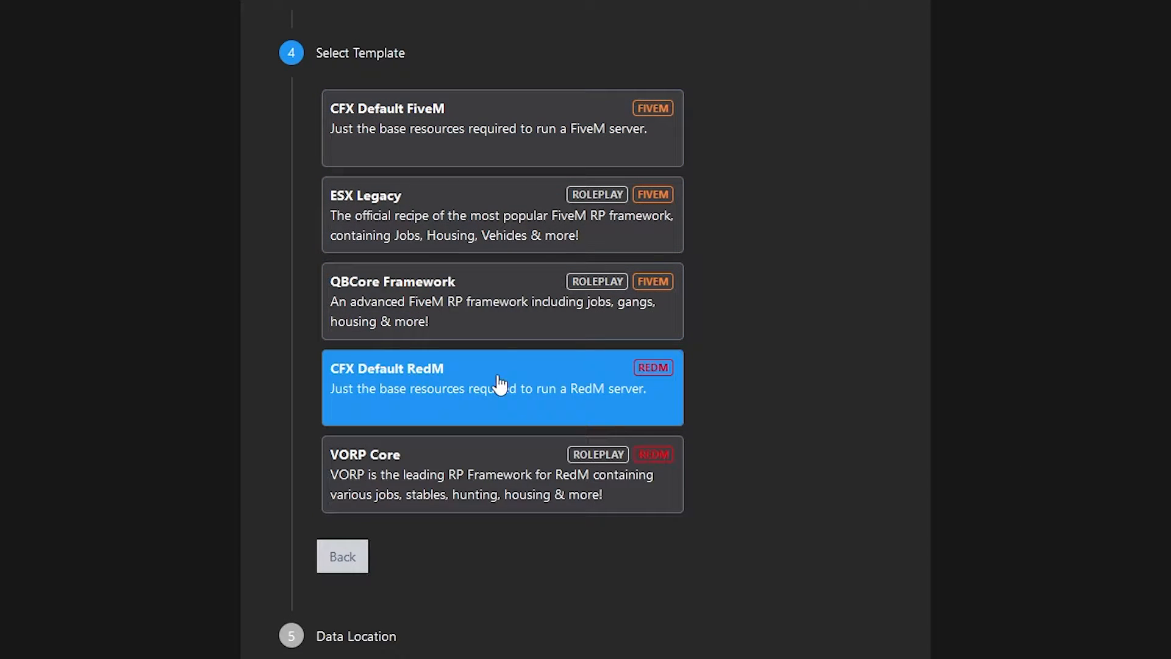
left_click(501, 474)
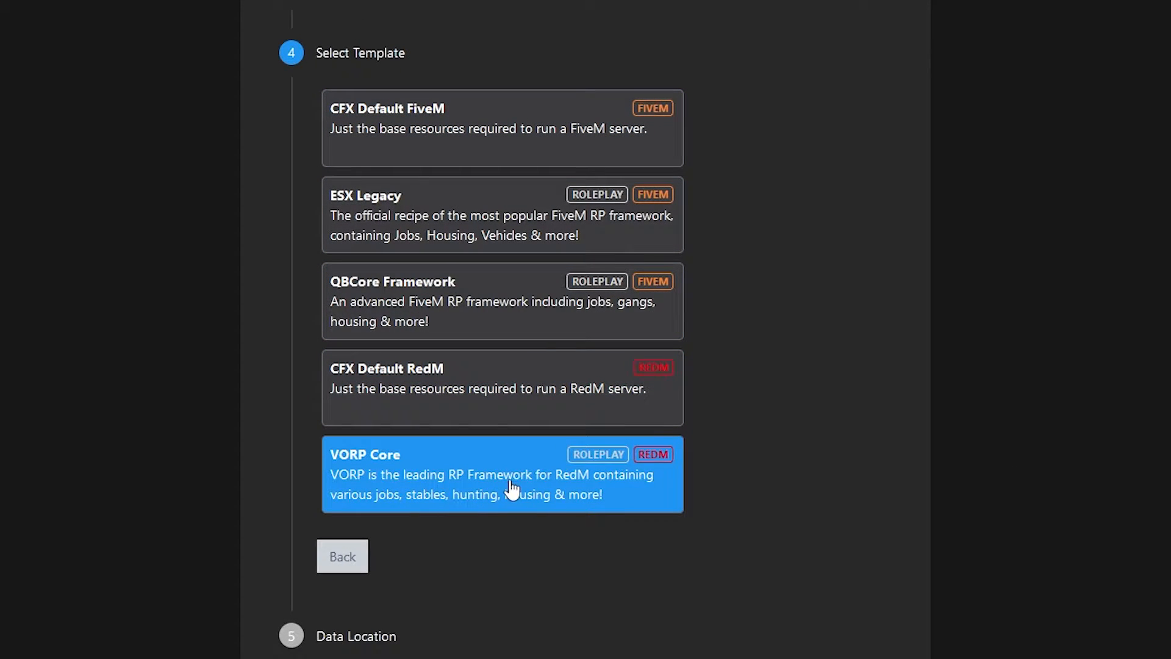
mouse_move(397, 470)
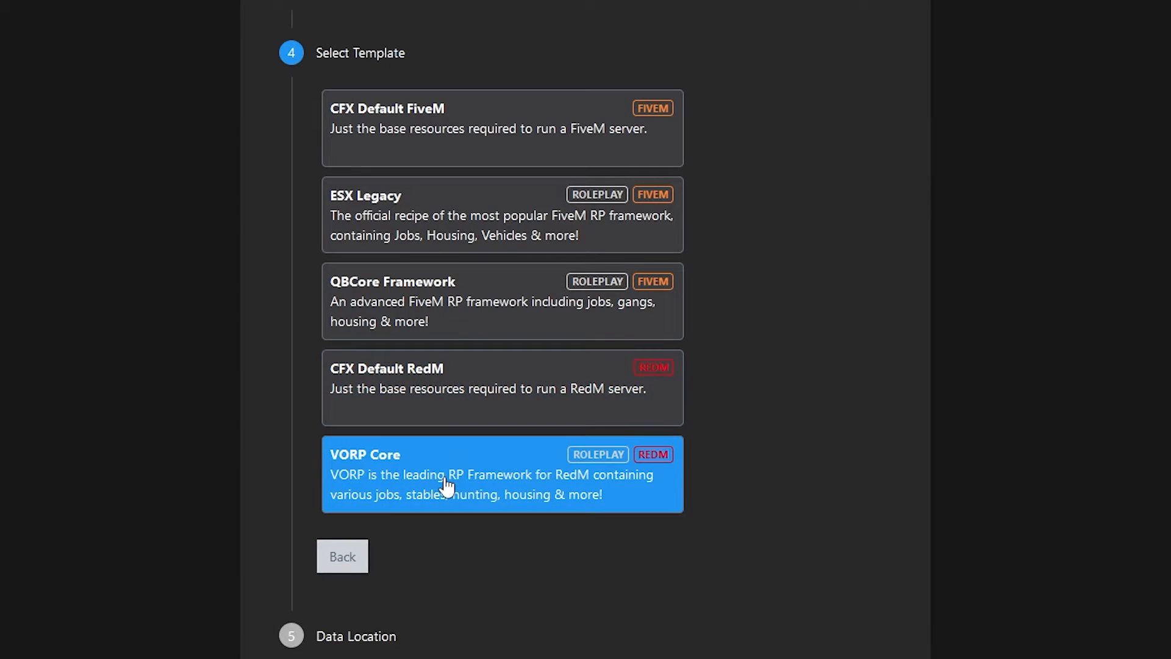
left_click(501, 473)
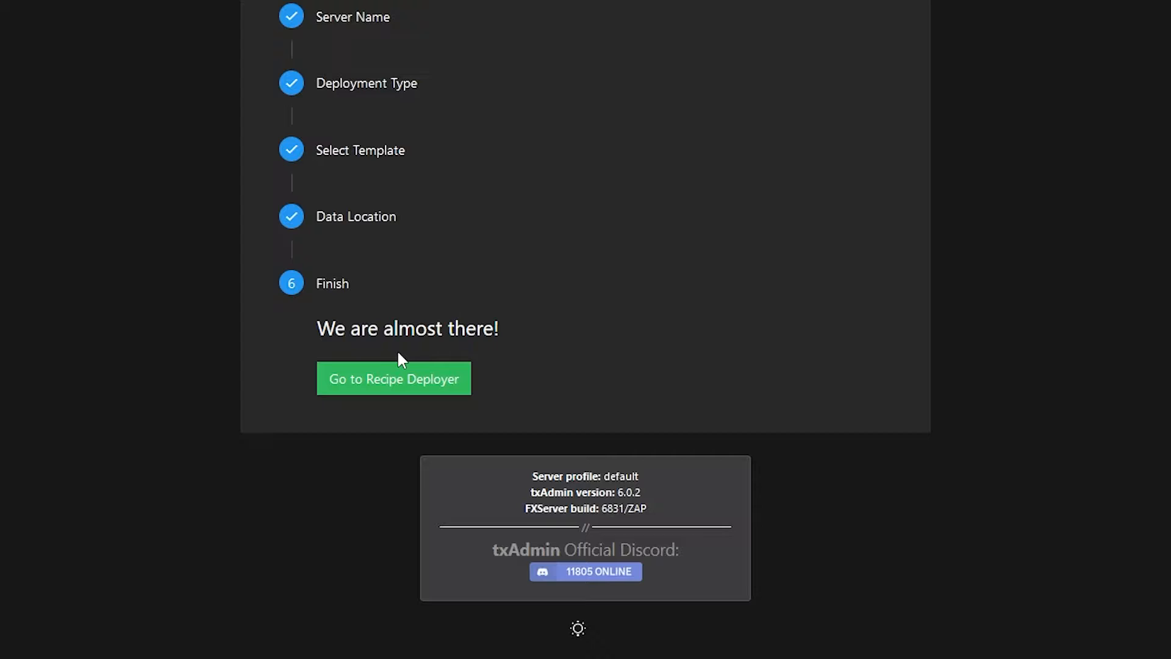
Review the VORPCore recipe in the deployer and run it with the autofilled license key.
left_click(394, 378)
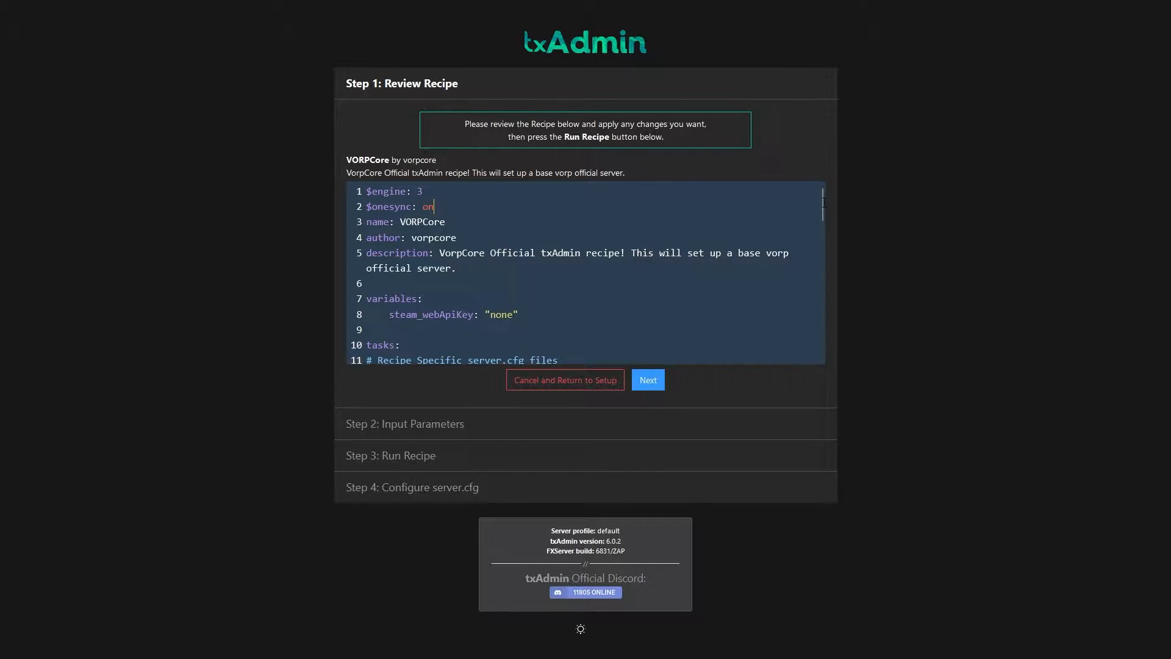
scroll("down", 3)
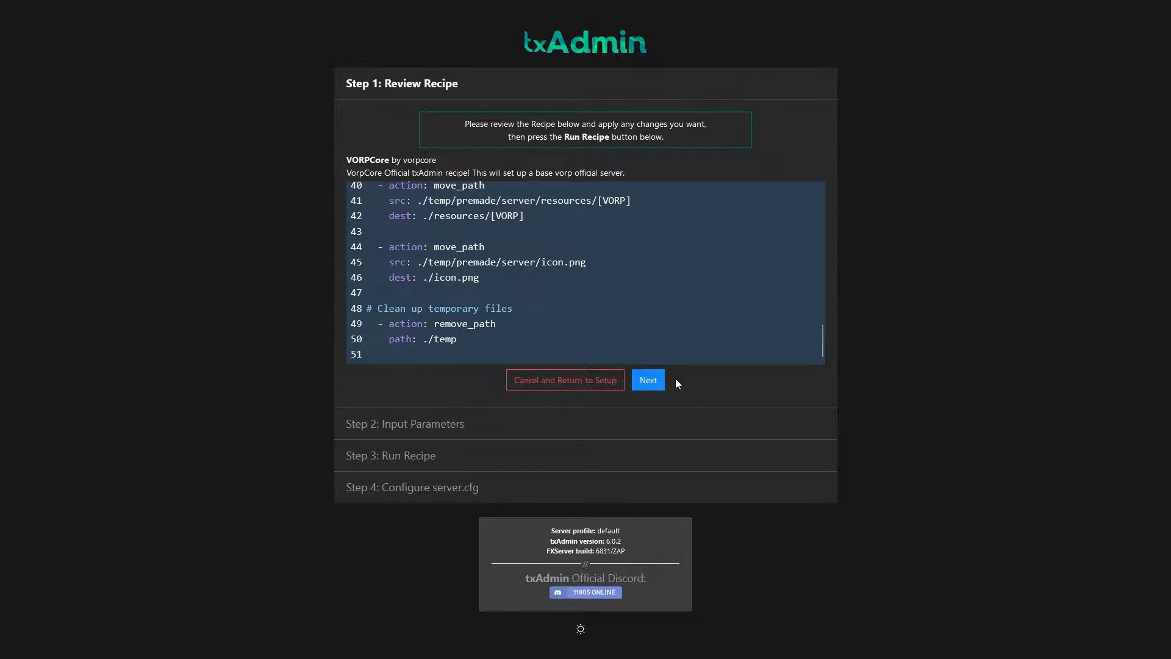
left_click(647, 379)
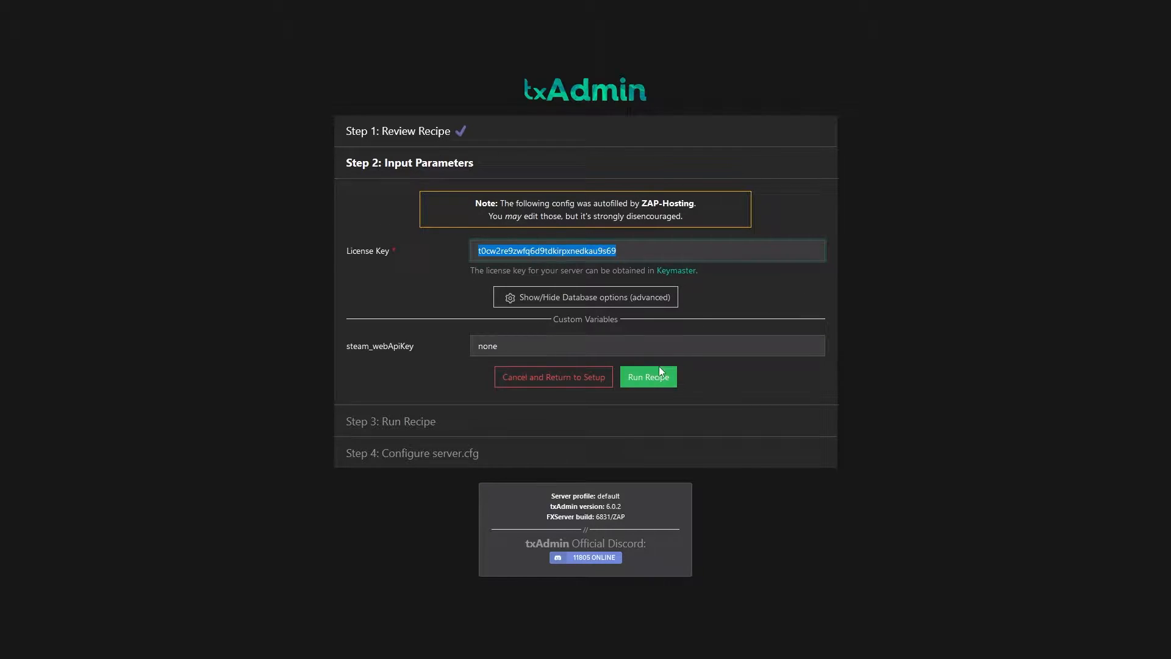
left_click(647, 376)
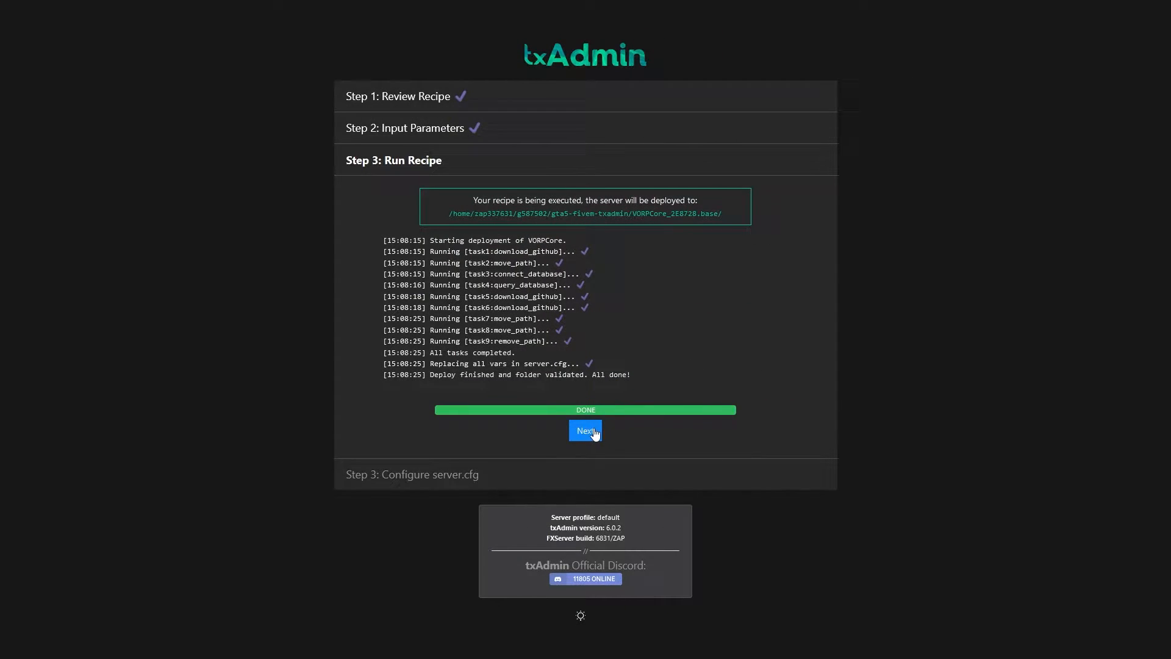
Scroll through the generated server.cfg and use Save & Run Server to launch it.
left_click(584, 431)
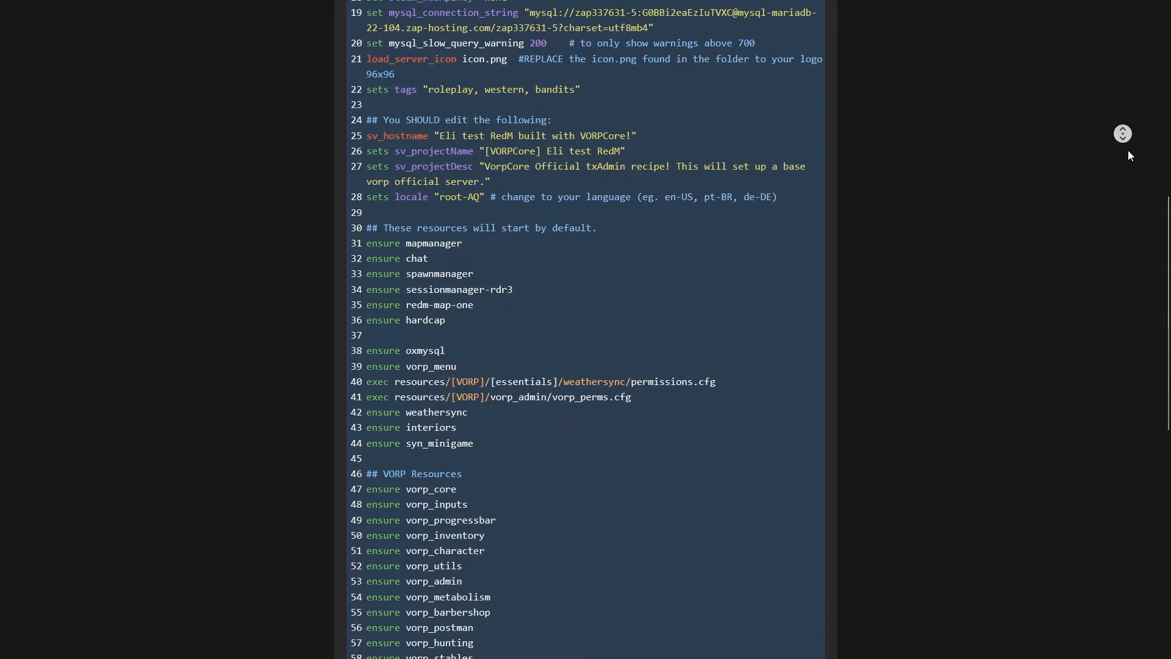
scroll("down", 3)
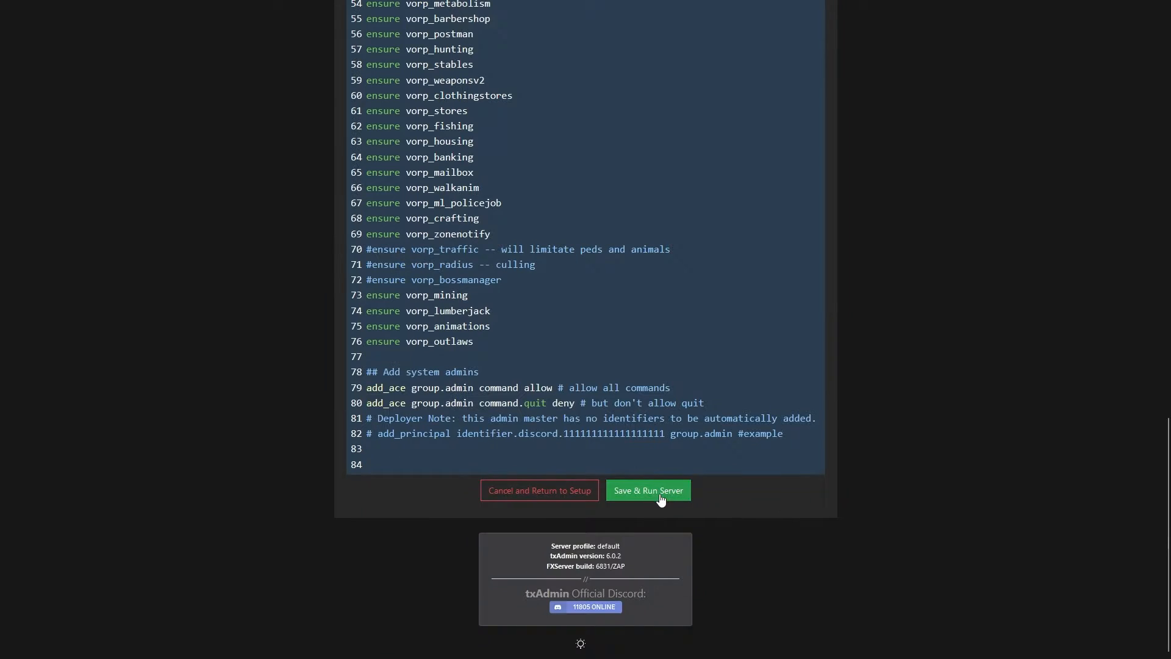
left_click(648, 490)
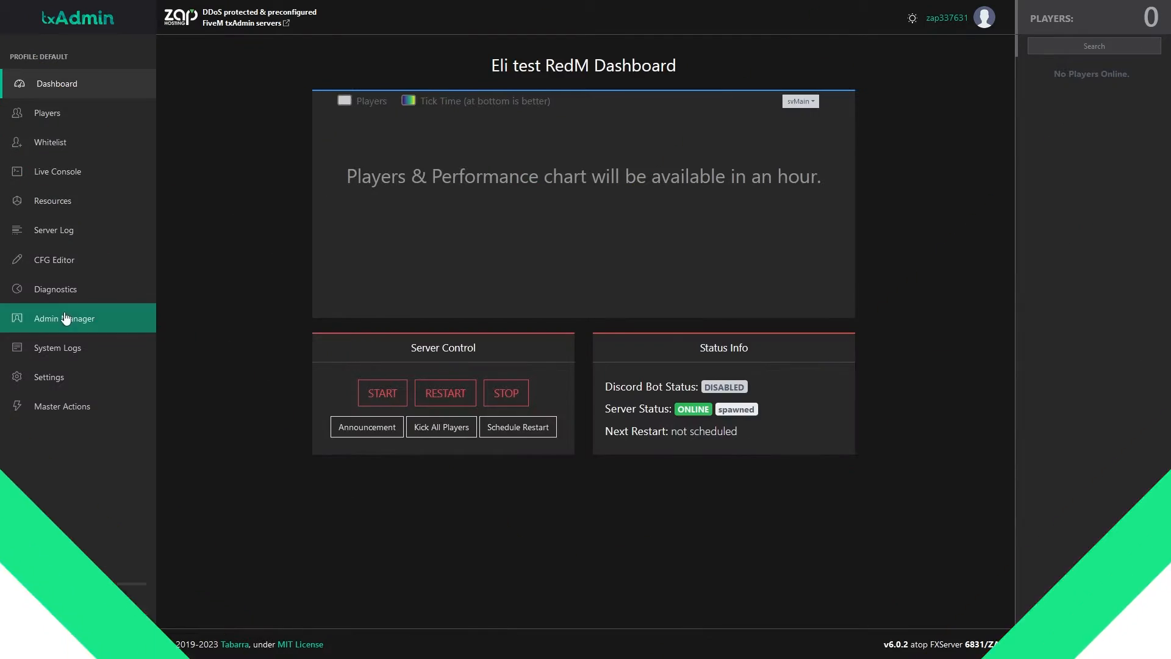
Return to the txAdmin dashboard and move on to the Players page.
left_click(57, 83)
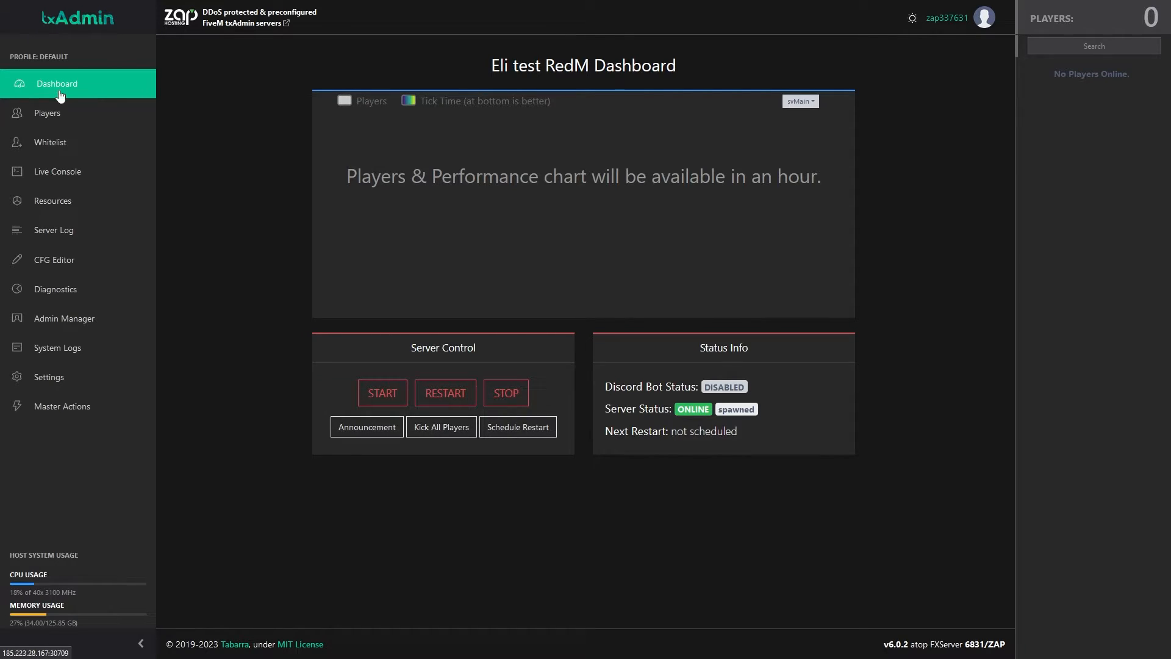
left_click(445, 393)
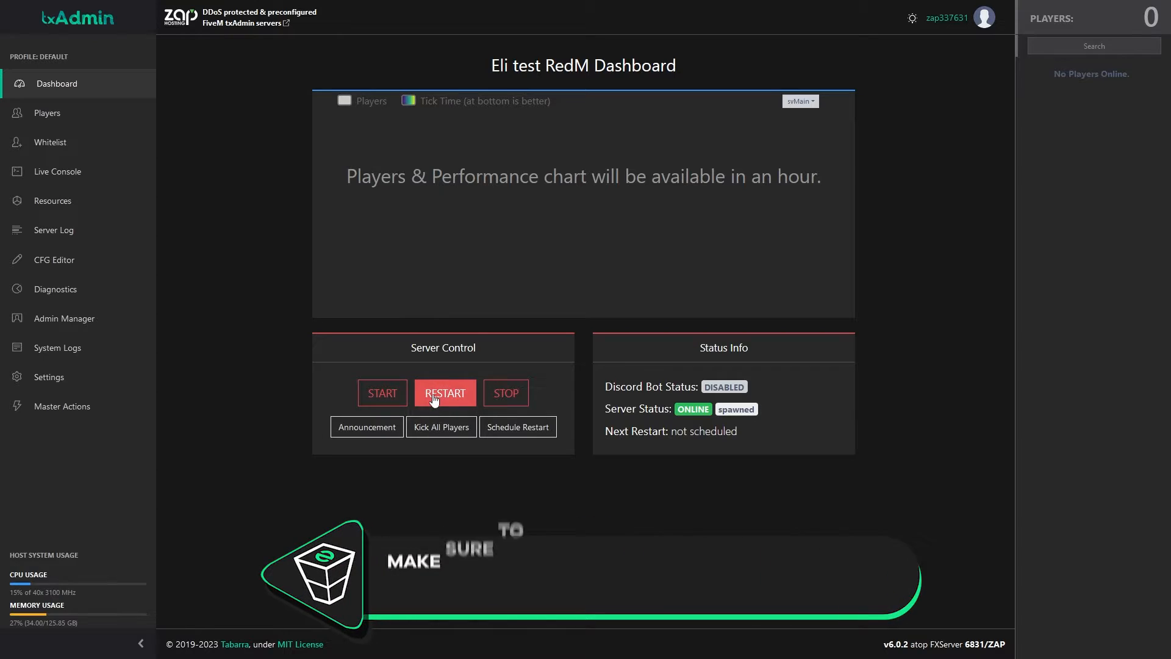
mouse_move(367, 427)
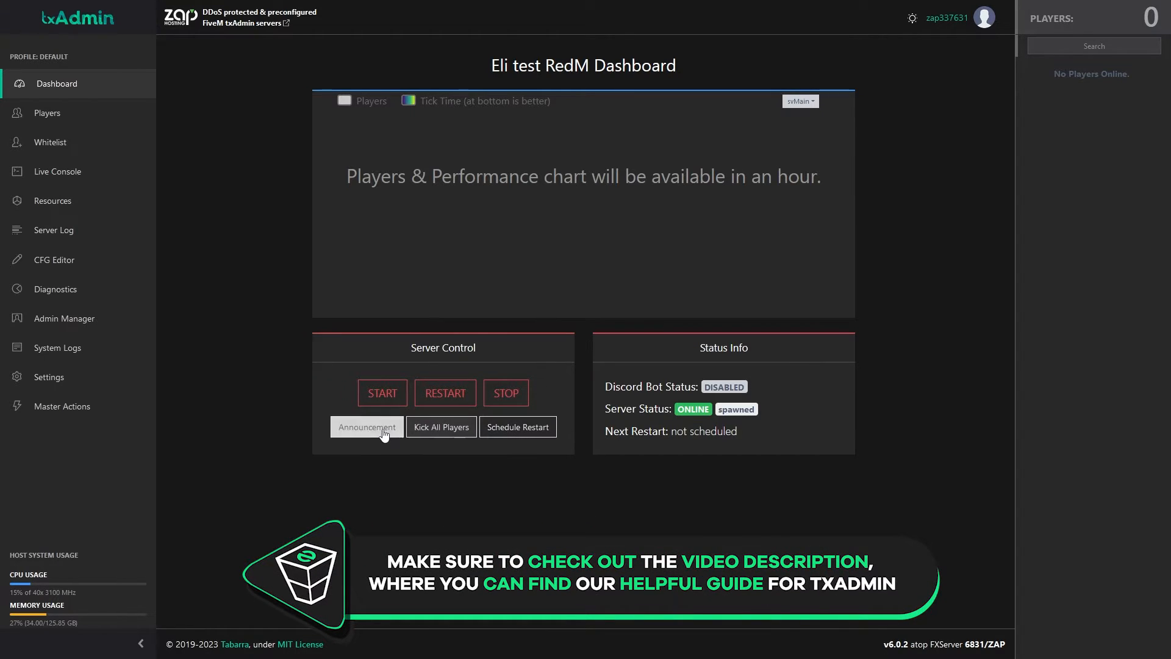
mouse_move(271, 376)
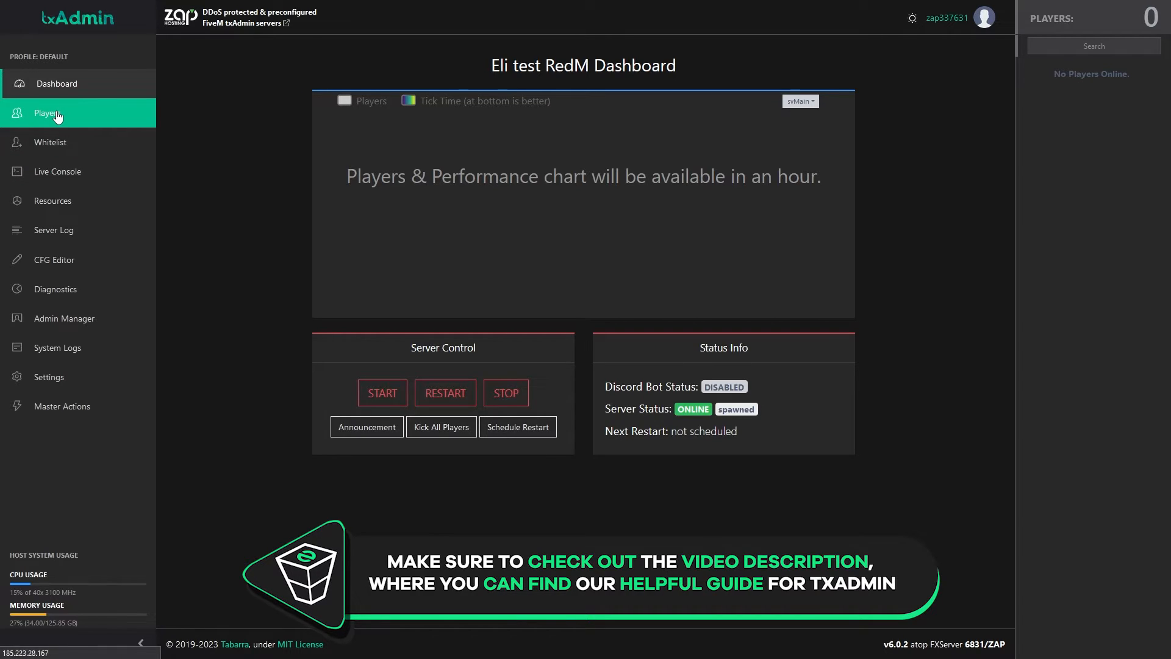
left_click(49, 113)
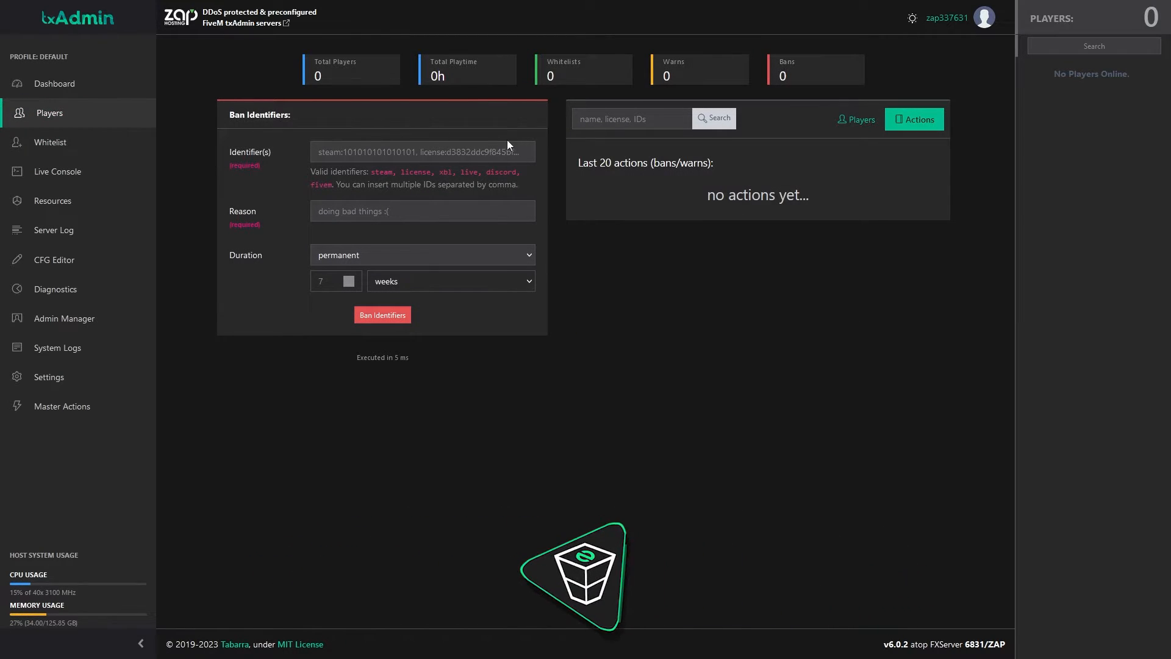
Visit Whitelist and Live Console, then the Resources list showing VORP resources.
left_click(50, 142)
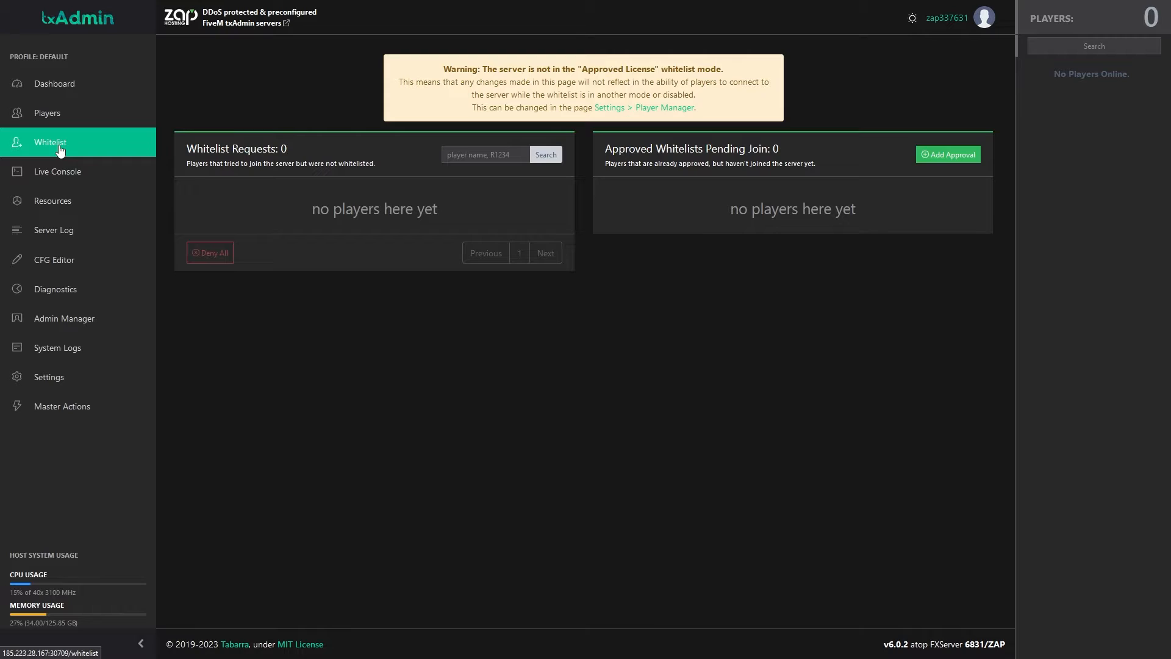
left_click(60, 171)
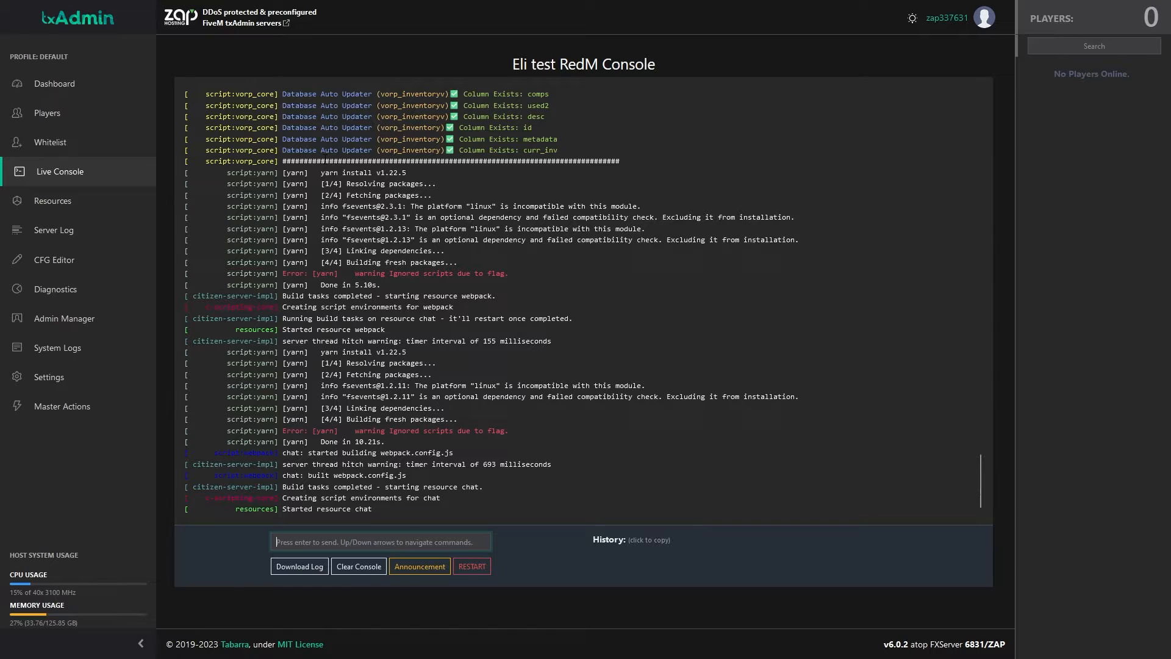
left_click(55, 200)
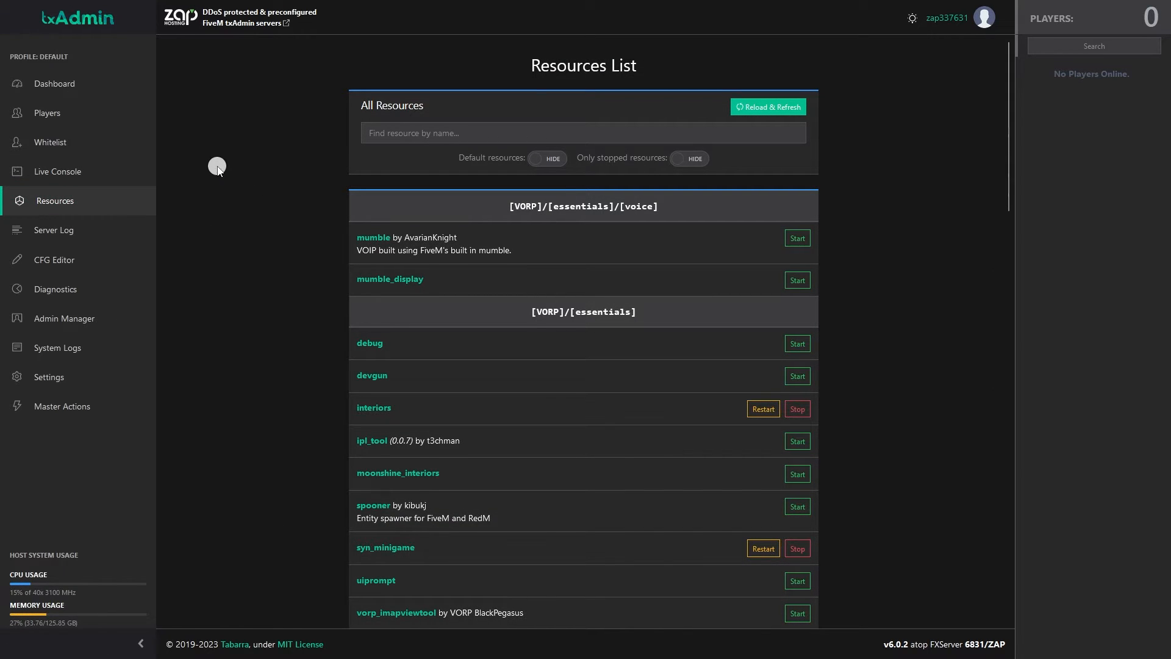
Scroll the resources, then view the Server Log, CFG Editor and Admin Manager pages.
scroll("down", 3)
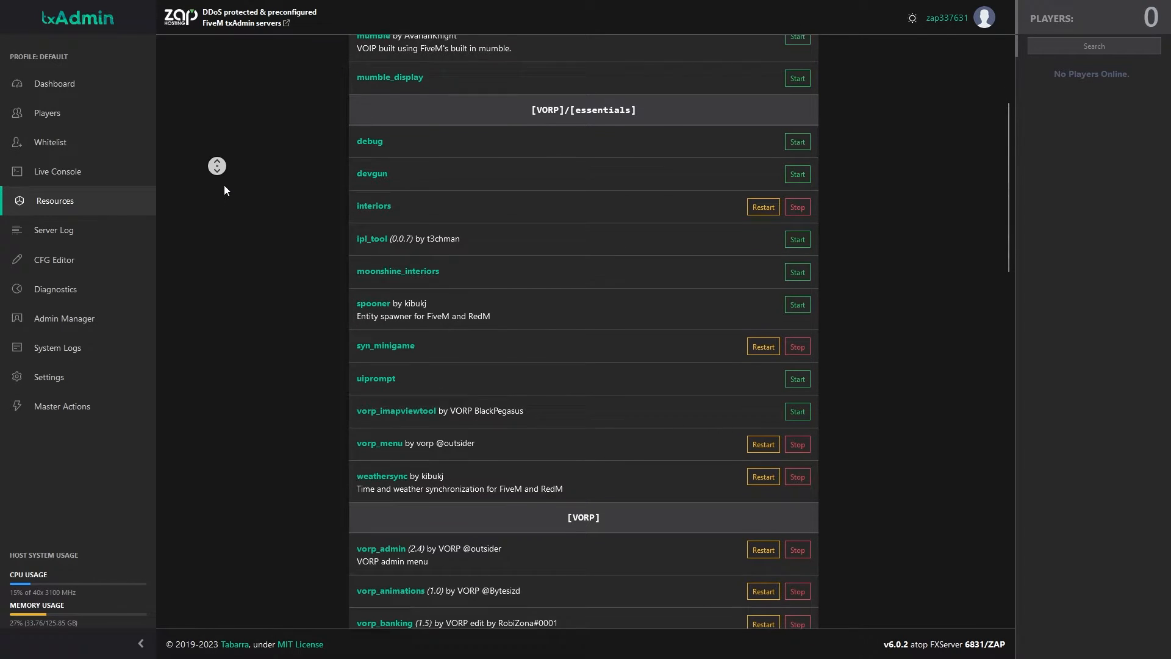
left_click(56, 230)
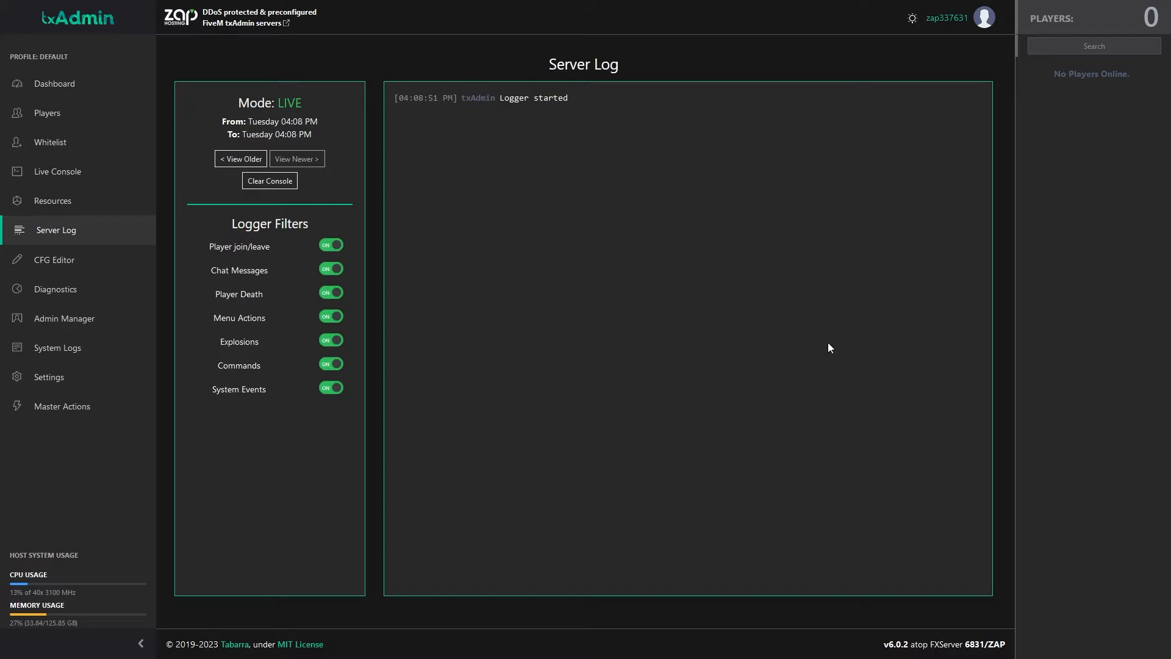
mouse_move(66, 271)
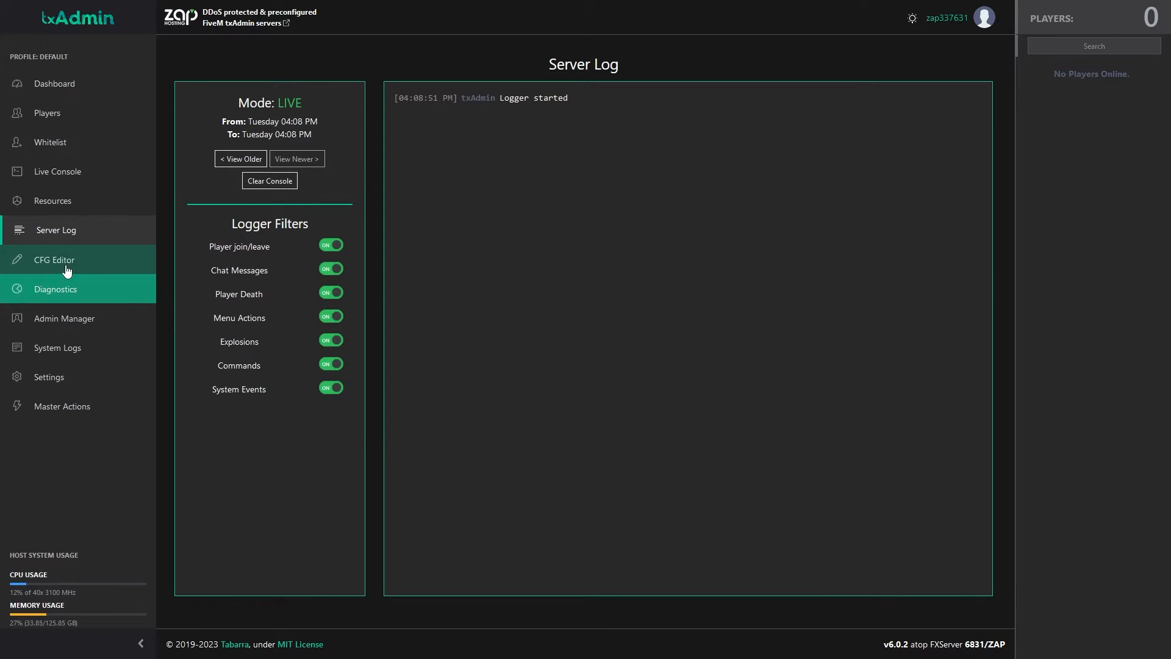
left_click(53, 259)
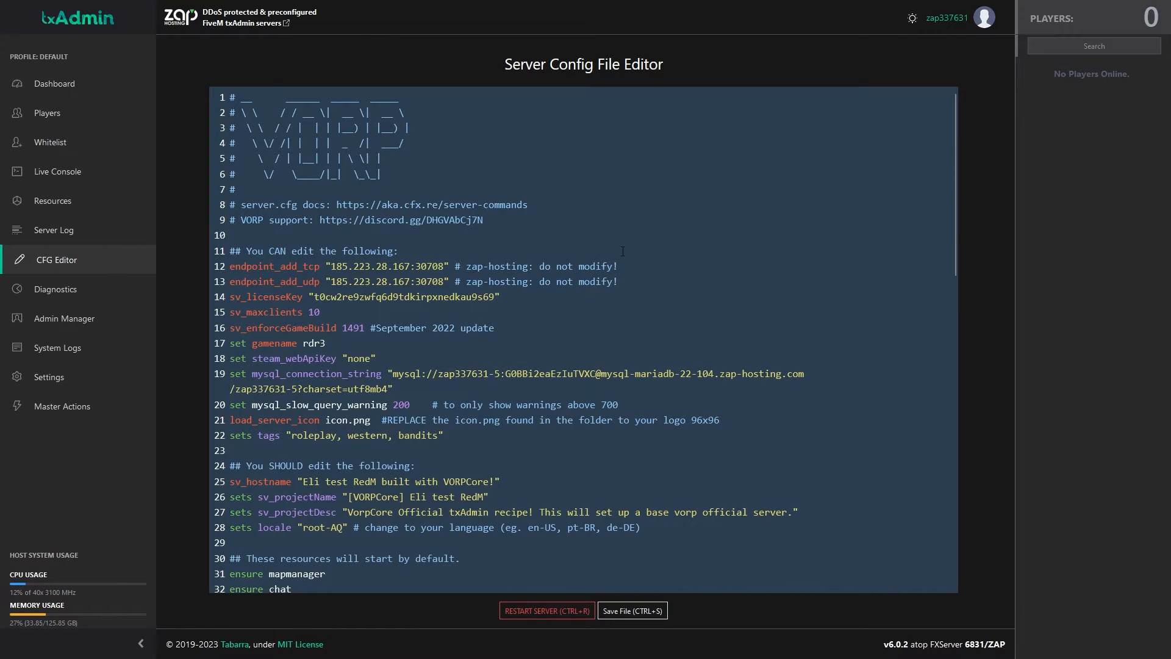
left_click(63, 319)
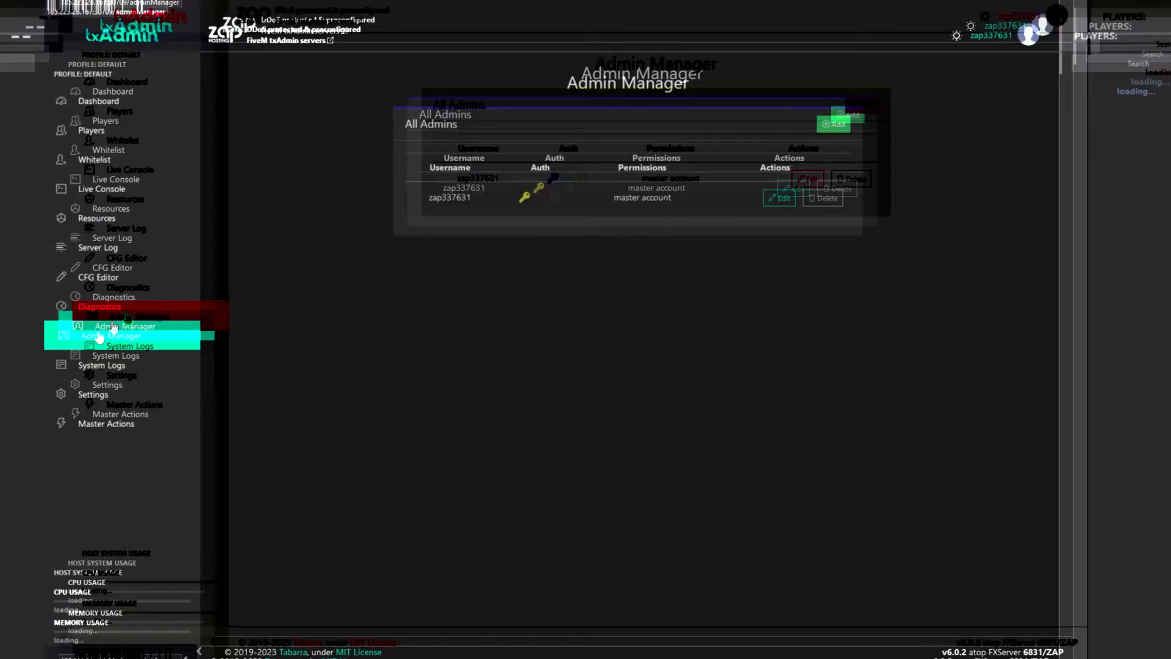
left_click(66, 317)
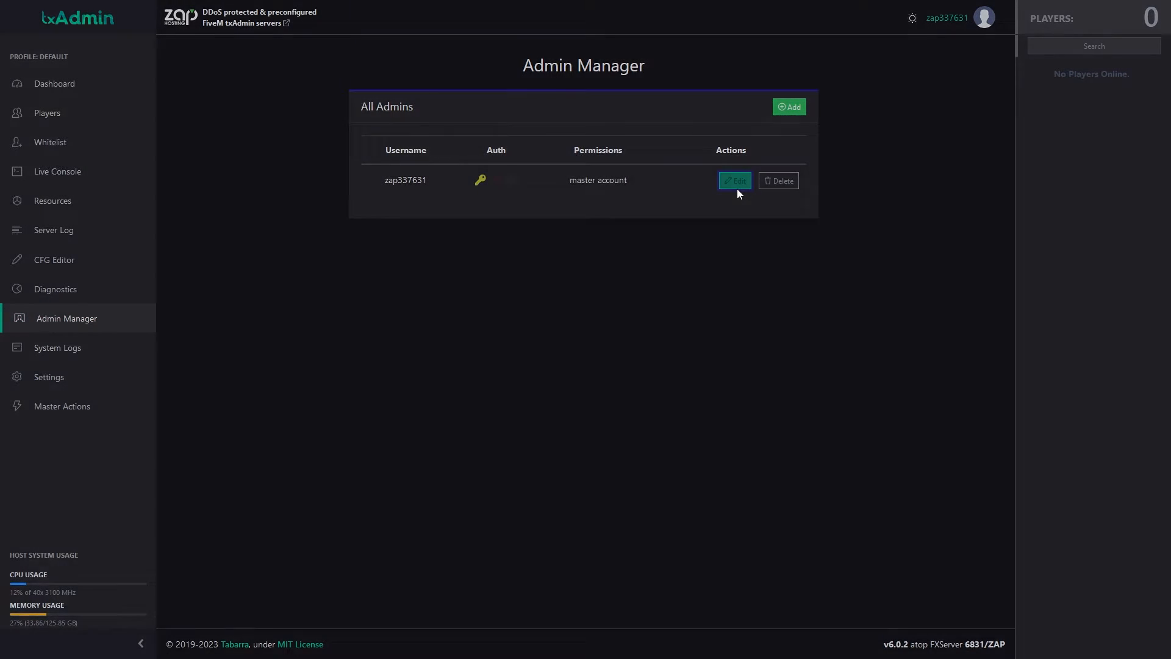
View System Logs with its Actions Logs tab, then the Settings page.
left_click(59, 348)
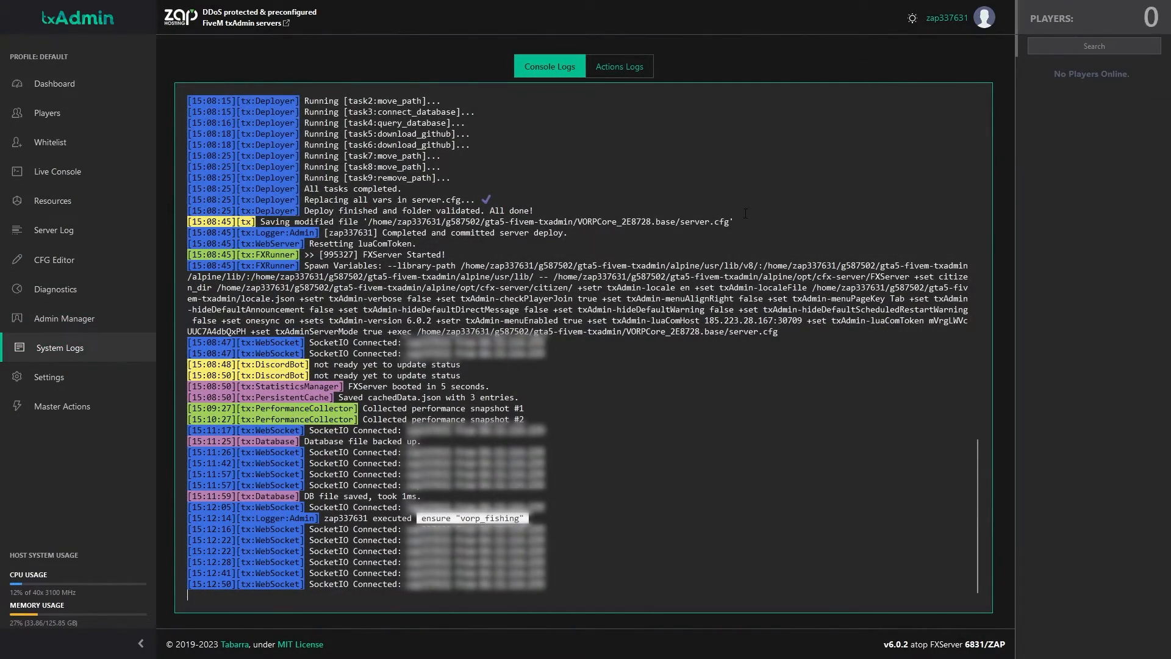
left_click(618, 66)
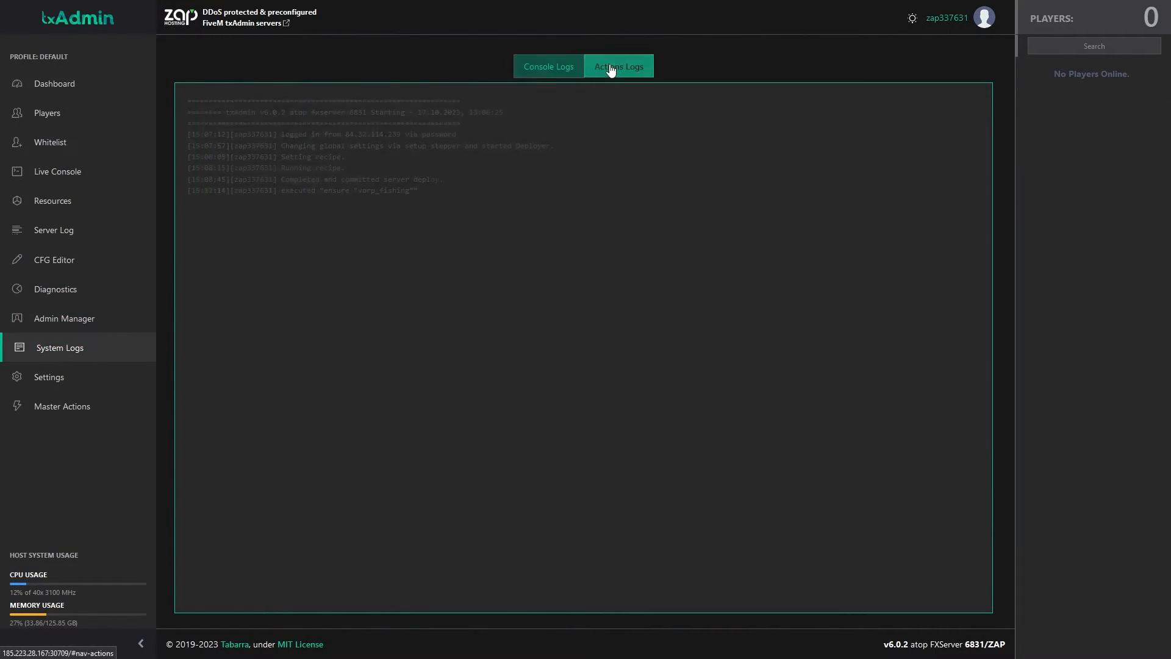
left_click(49, 377)
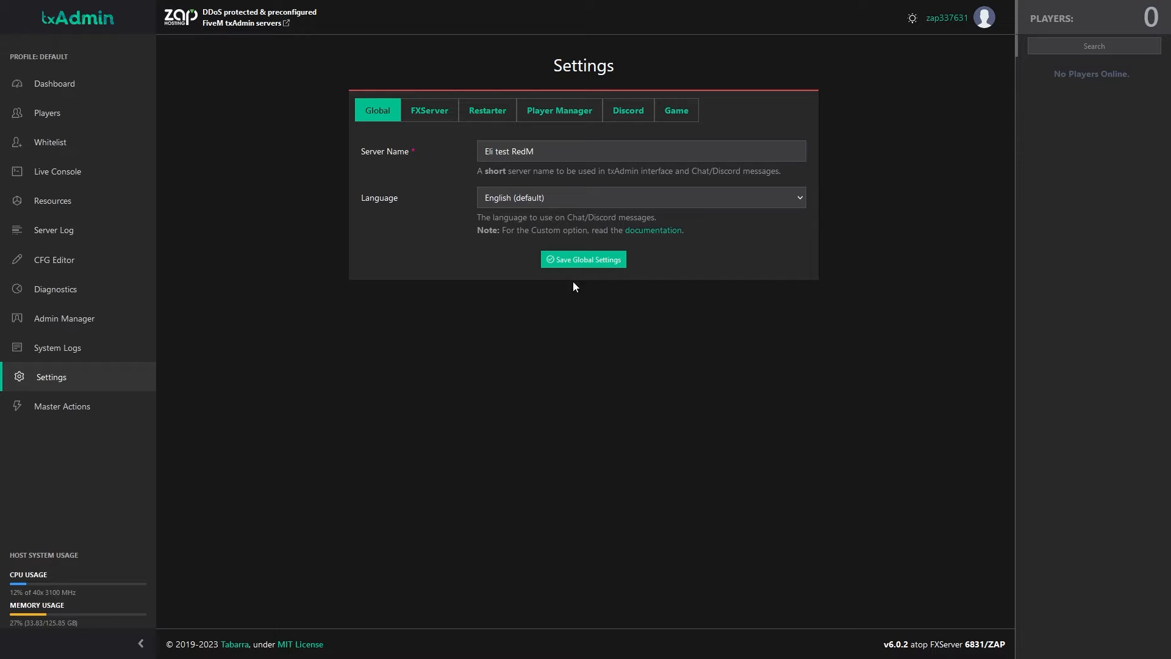
Check the FXServer, Restarter and Player Manager settings tabs, then the Master Actions page.
left_click(428, 110)
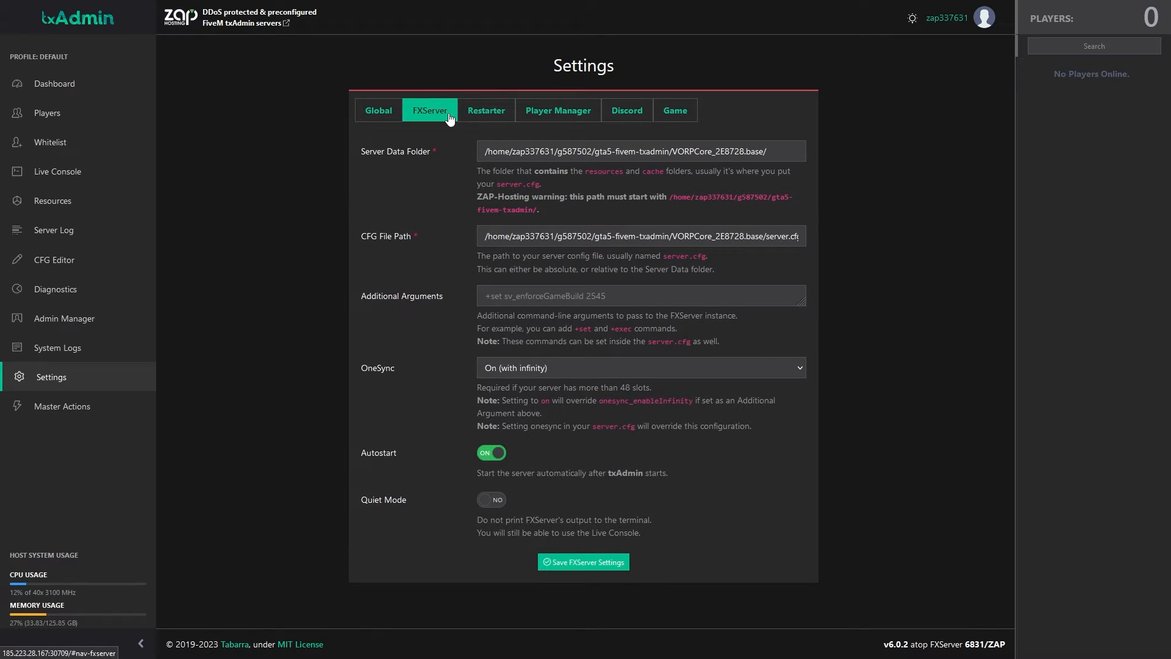
left_click(487, 110)
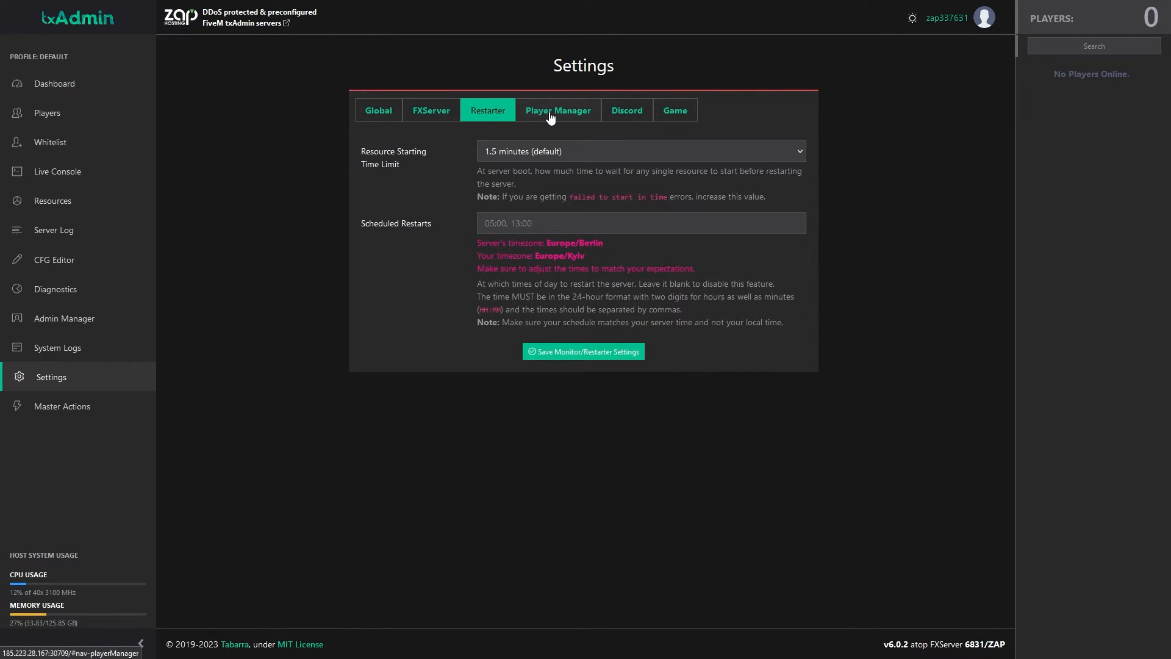
left_click(557, 110)
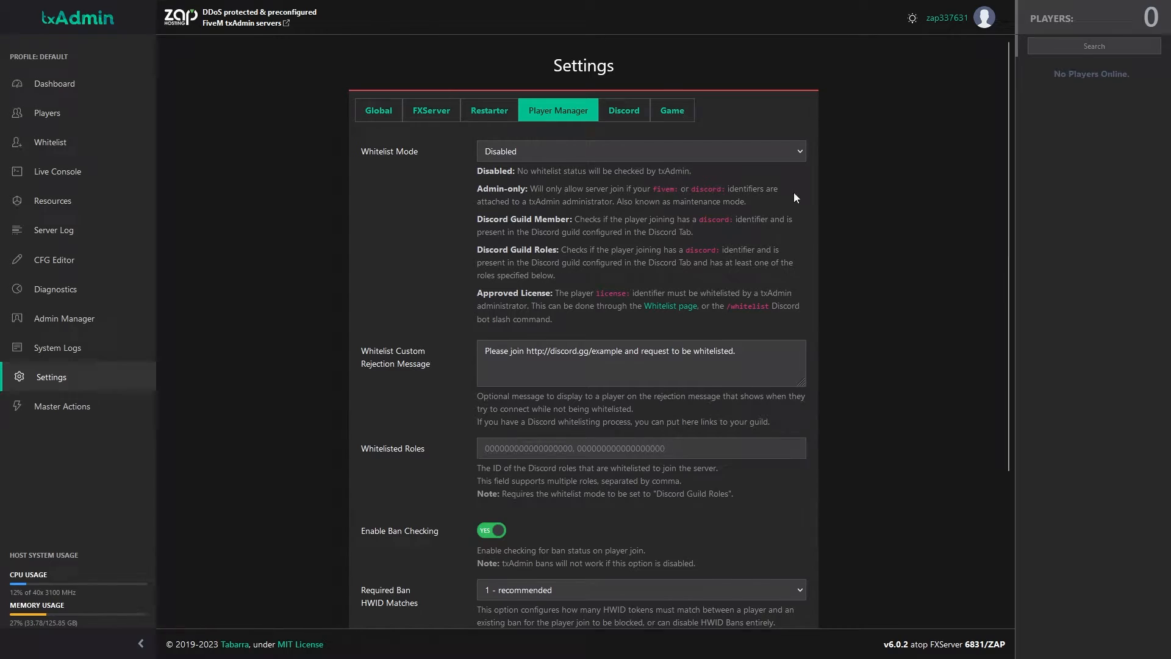
left_click(64, 405)
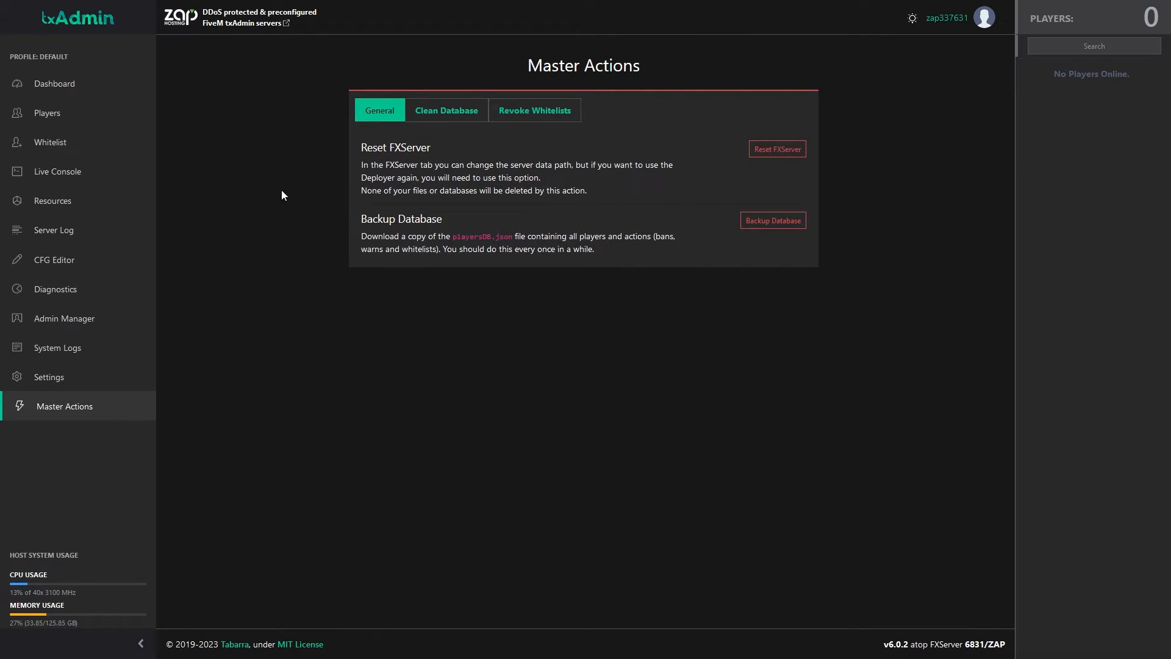
left_click(446, 109)
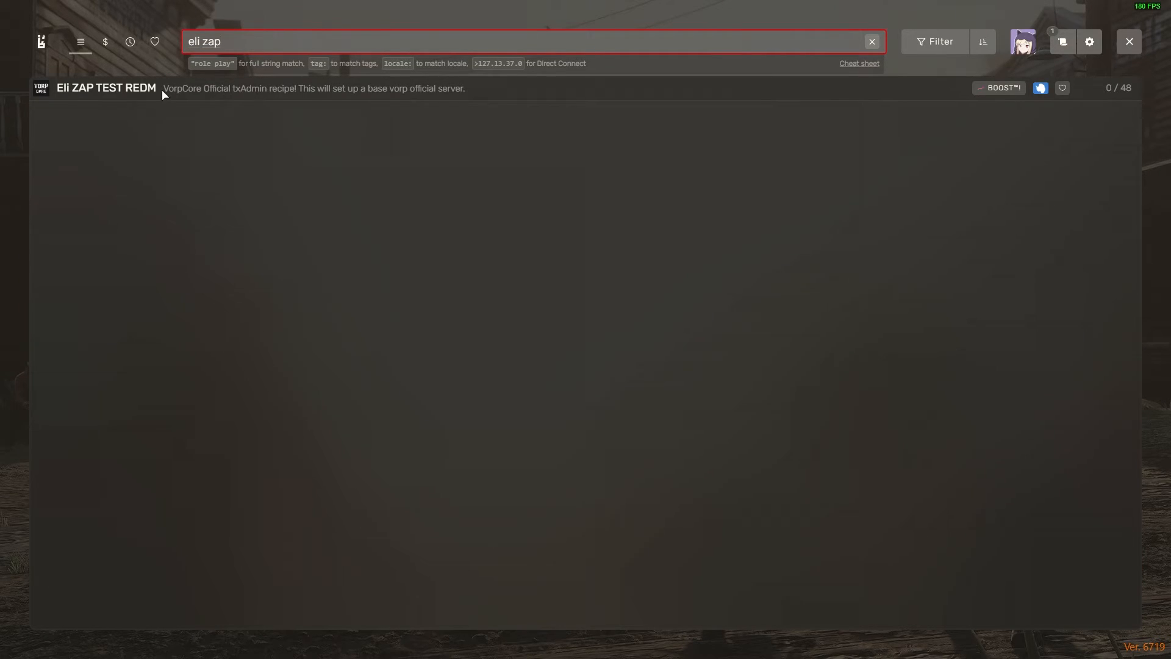
Open the Eli ZAP TEST REDM server entry and connect to it.
left_click(105, 88)
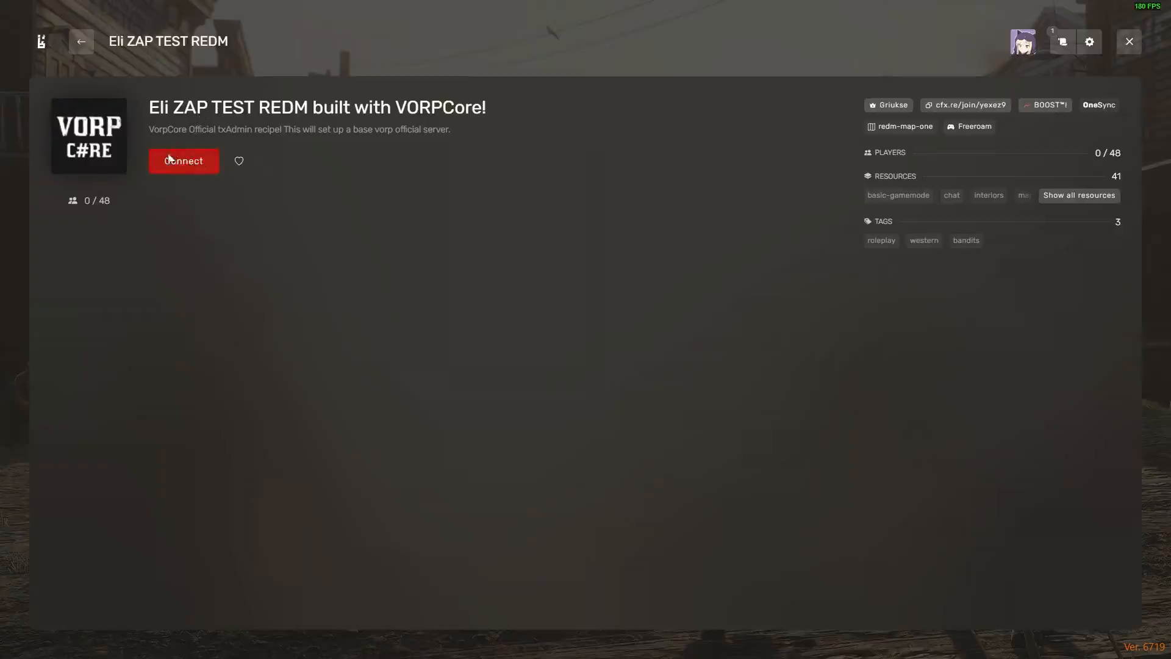
left_click(183, 161)
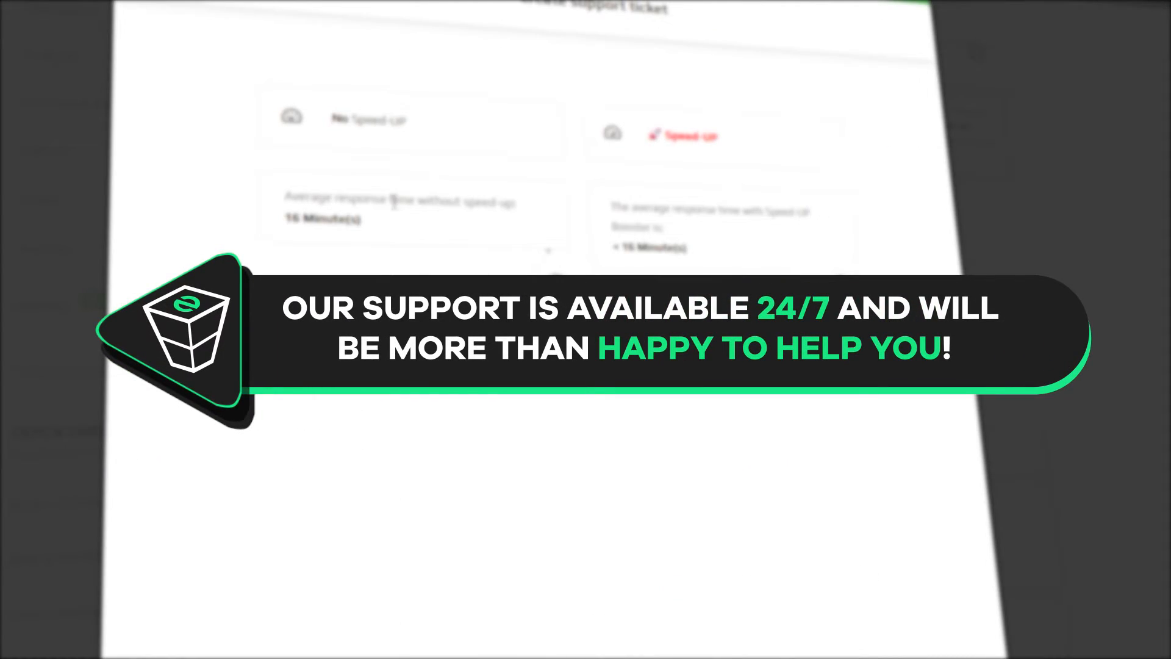
Select the No Speed-Up response option for the new ZAP-Hosting support ticket.
left_click(410, 120)
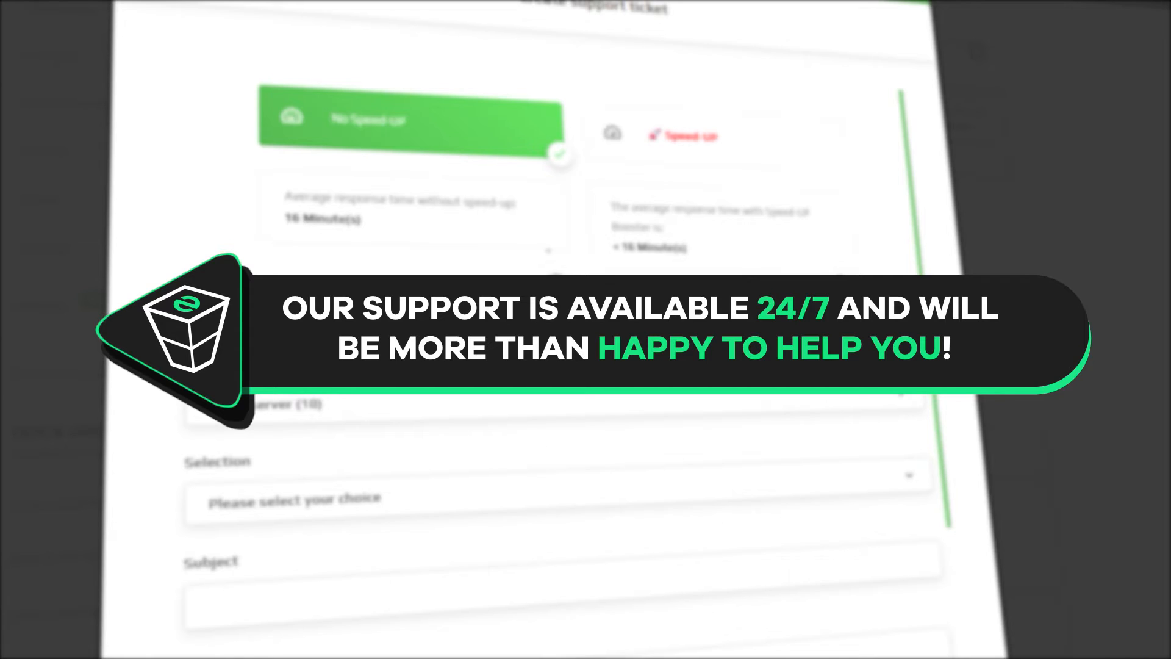